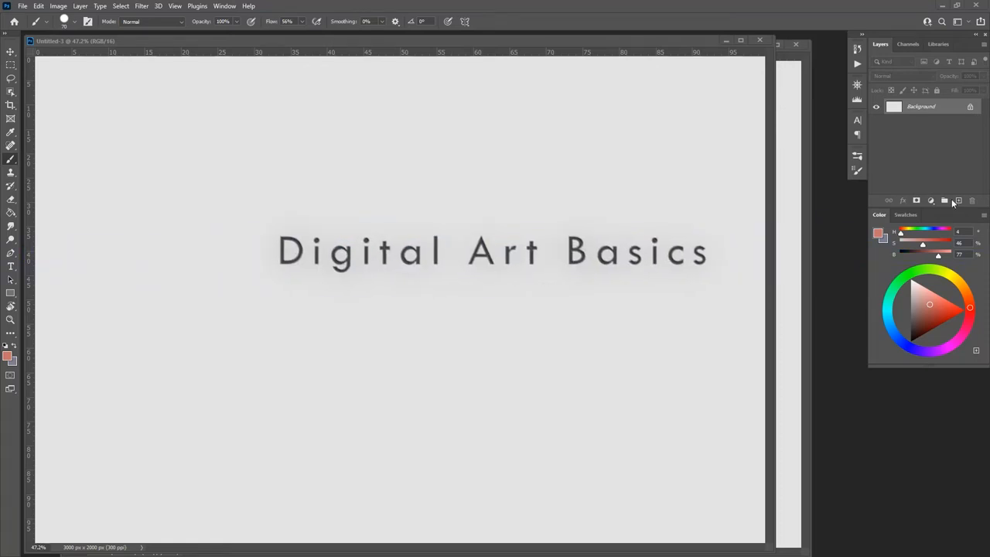
Step: Create a new blank layer above the Background layer
left_click(957, 199)
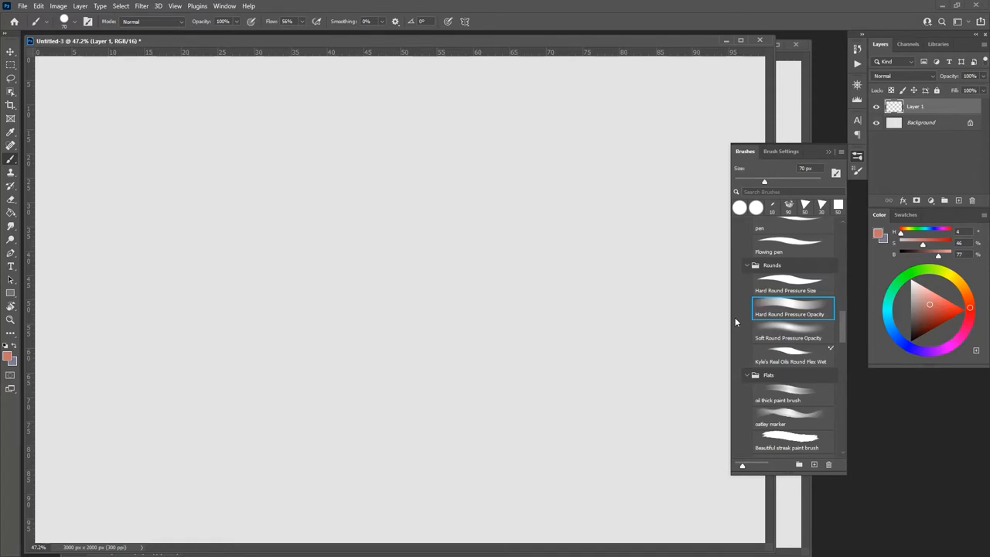
mouse_move(233, 217)
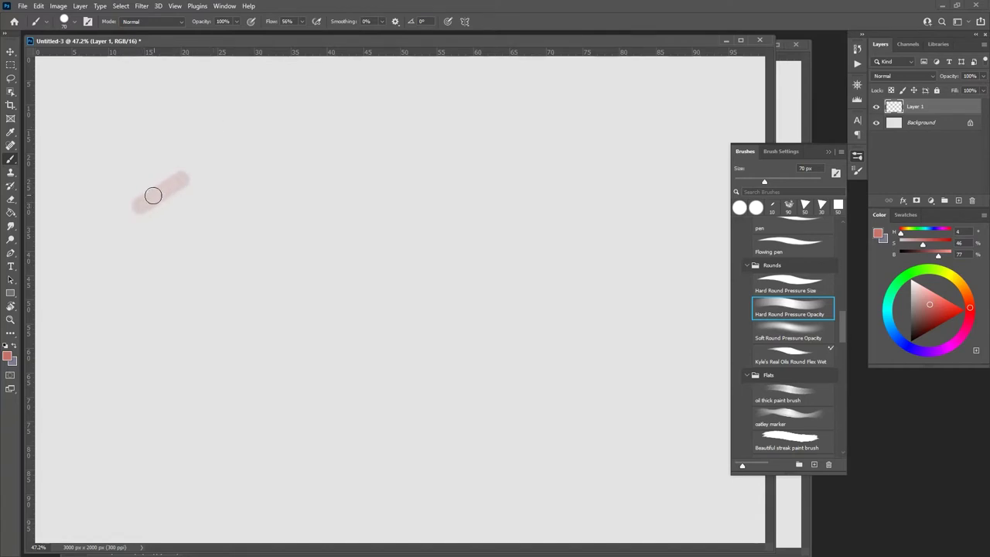
Step: Paint four faint salmon Hard Round Pressure Opacity strokes in the upper-left canvas
left_click_drag(153, 195, 169, 183)
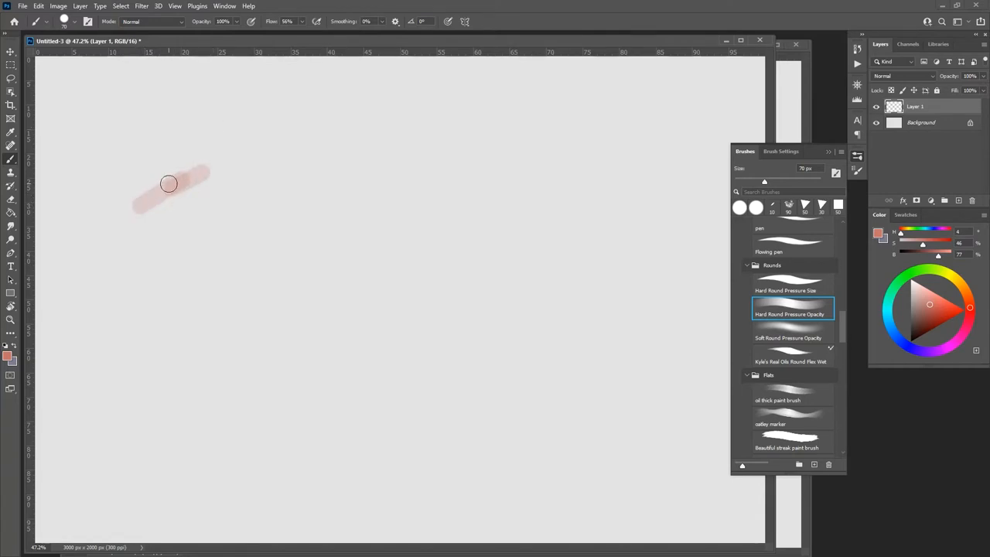
left_click_drag(247, 124, 224, 224)
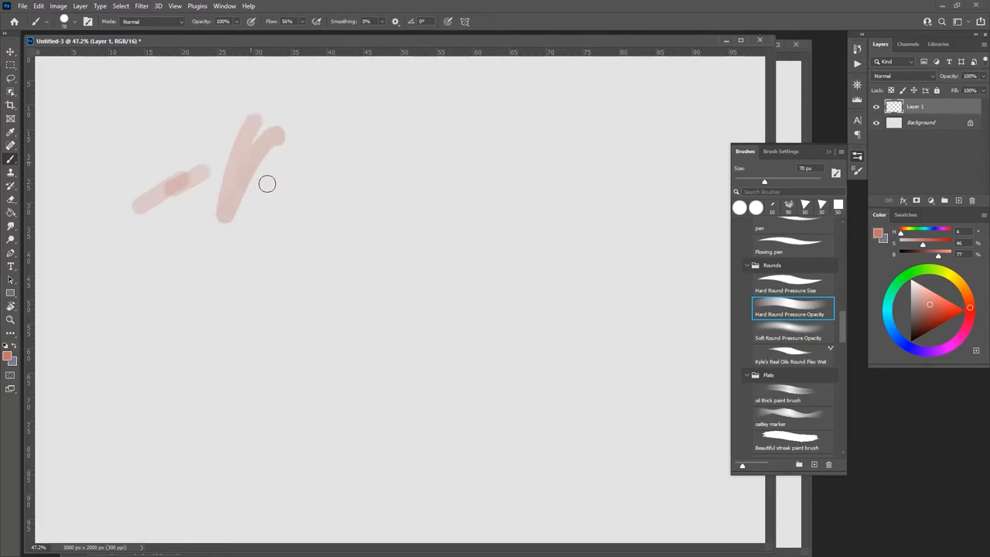
left_click_drag(267, 183, 366, 197)
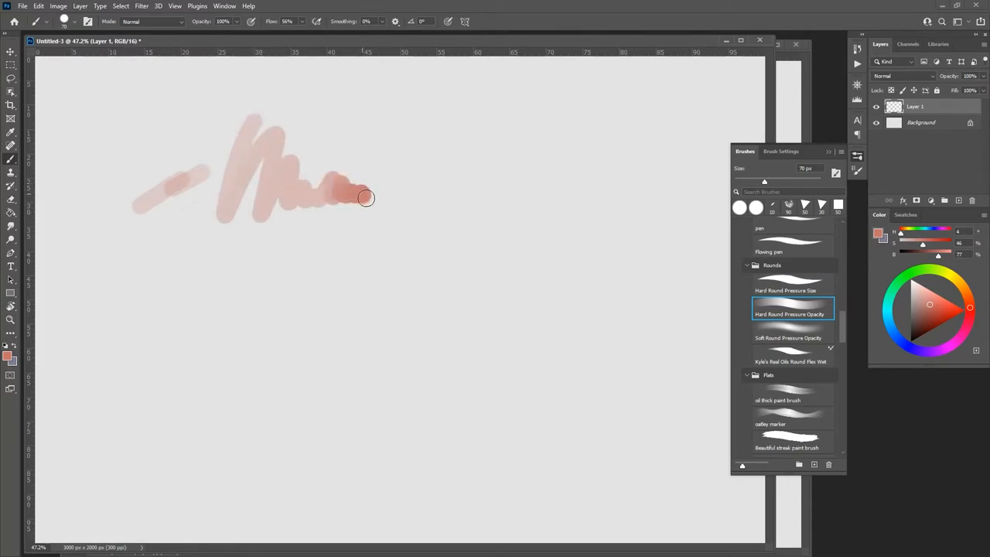
left_click_drag(366, 197, 329, 234)
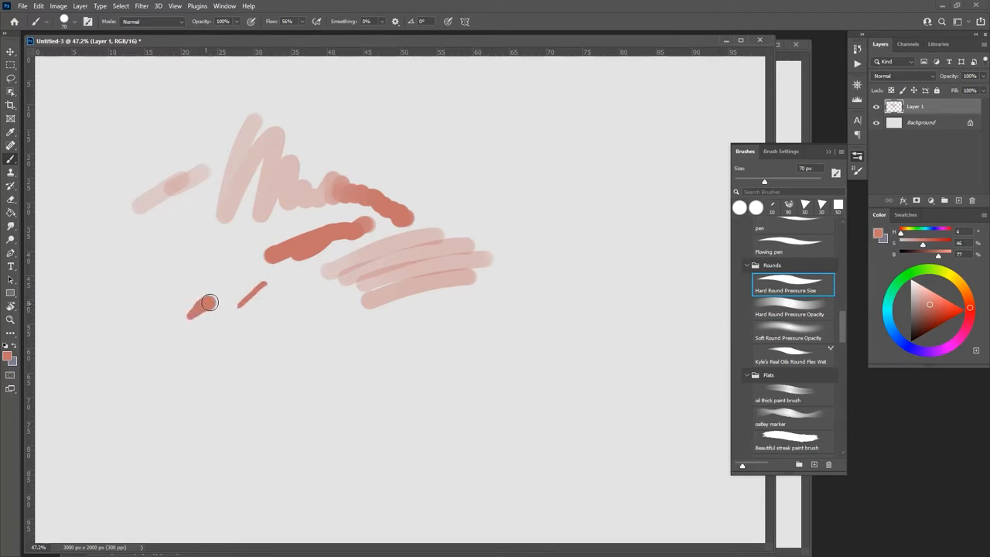
Step: Paint three tapered Hard Round Pressure Size salmon strokes below the earlier marks
left_click_drag(190, 313, 263, 286)
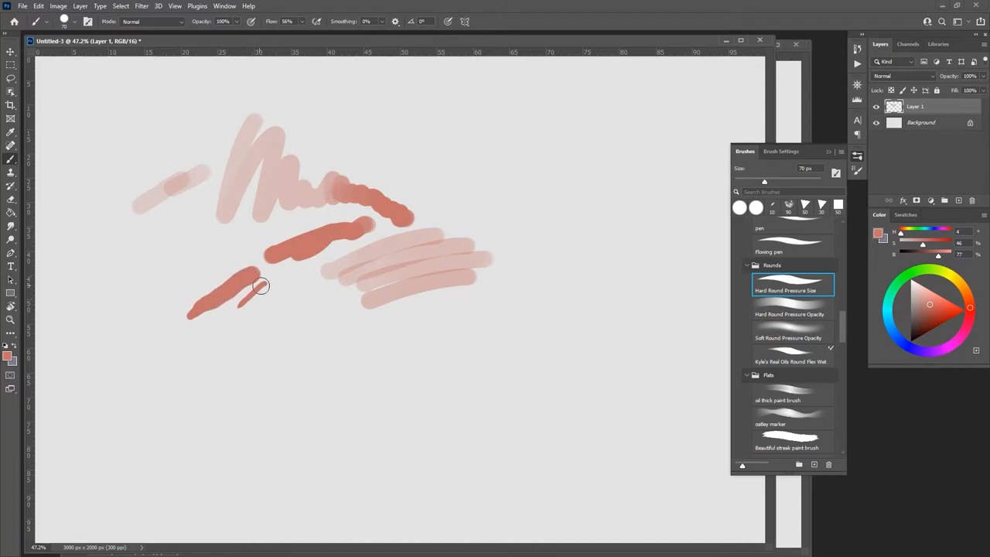
left_click_drag(248, 290, 279, 302)
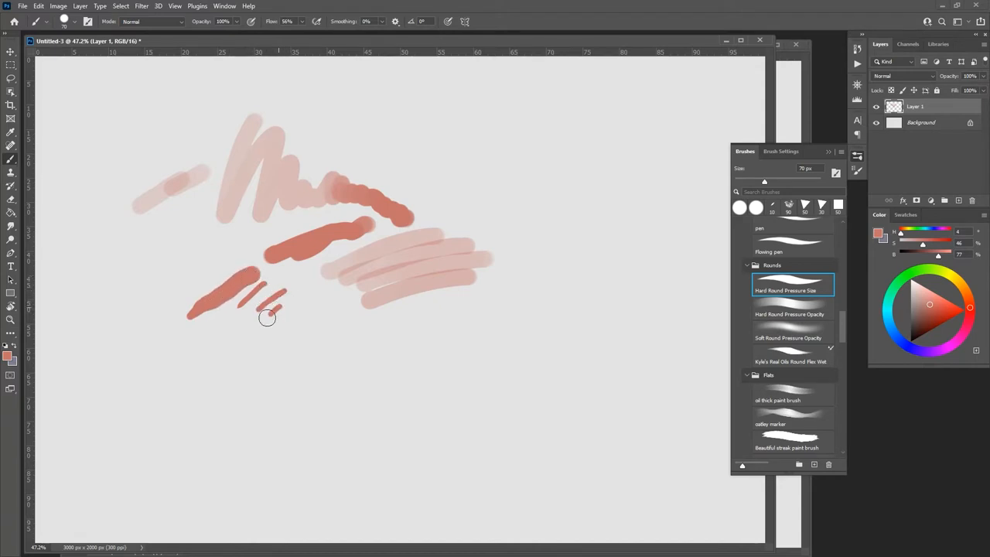
left_click_drag(248, 310, 341, 325)
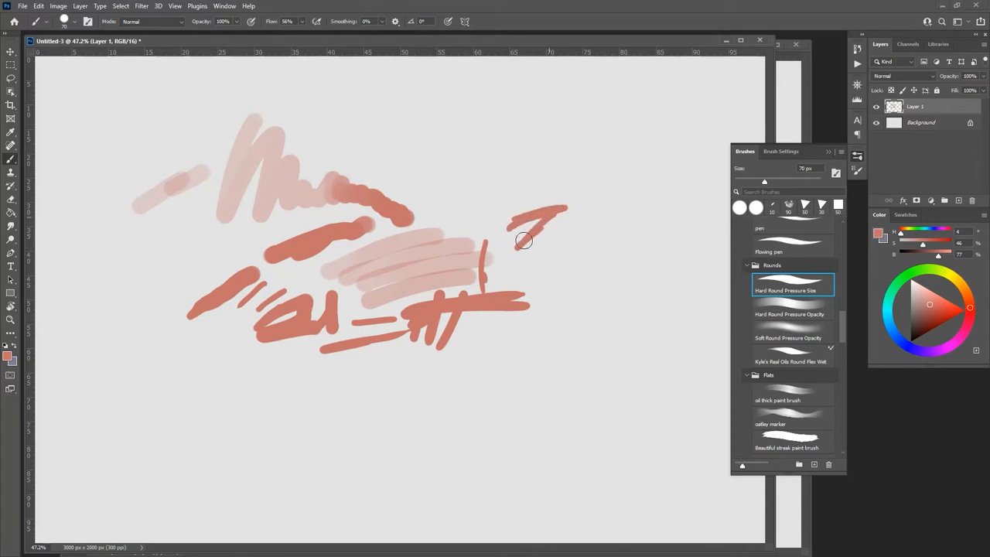
Step: Scribble zigzag, looping and curling tapered salmon strokes on the right side
left_click_drag(514, 232, 545, 263)
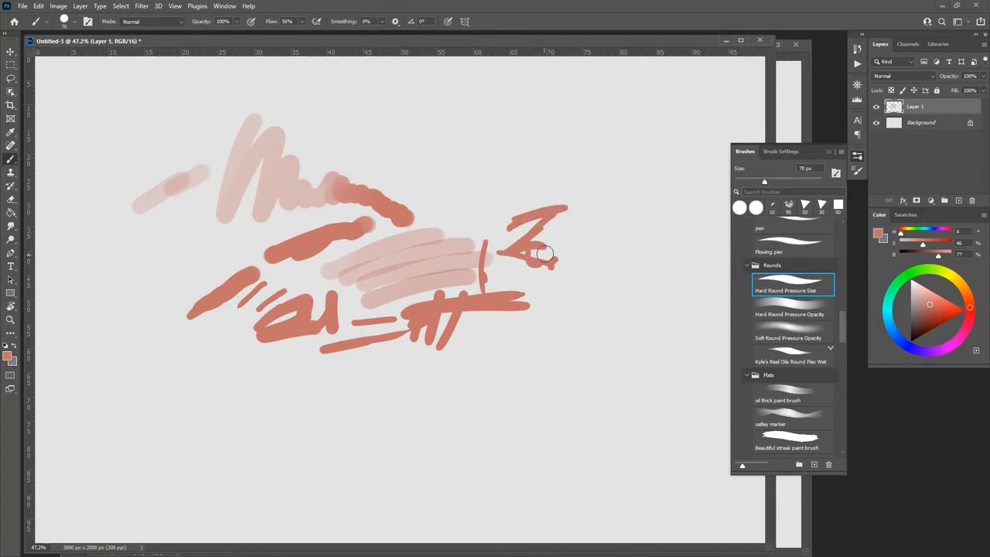
left_click_drag(542, 255, 538, 302)
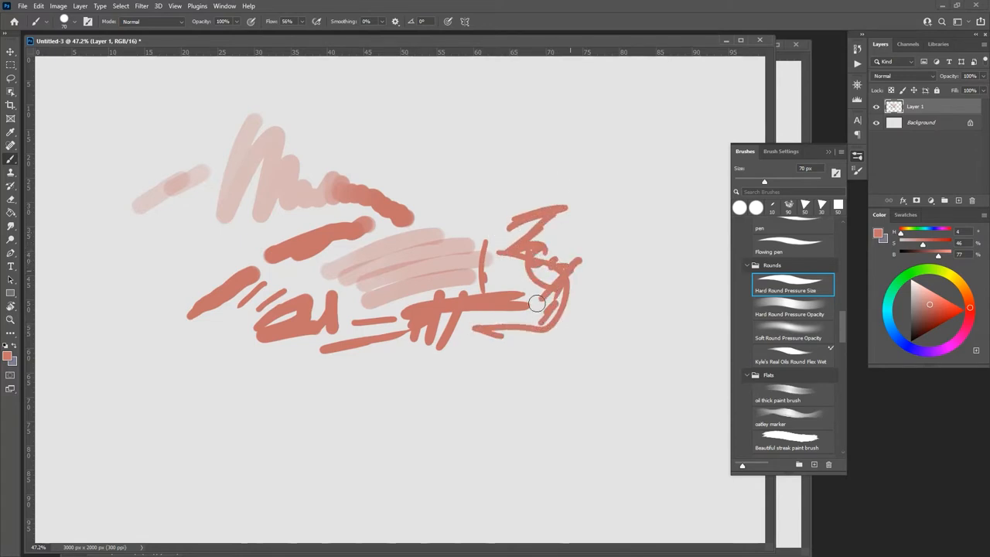
left_click_drag(537, 303, 404, 232)
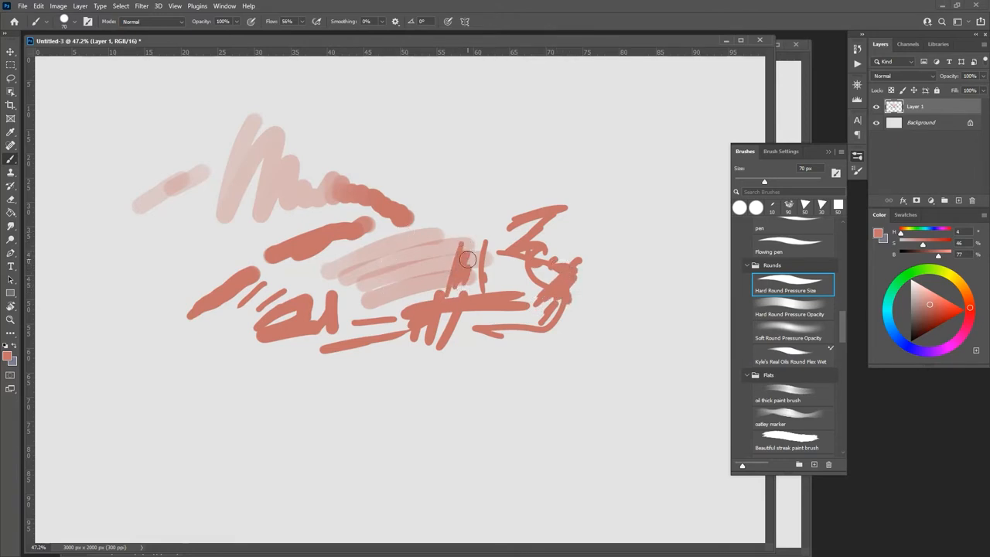
left_click(789, 313)
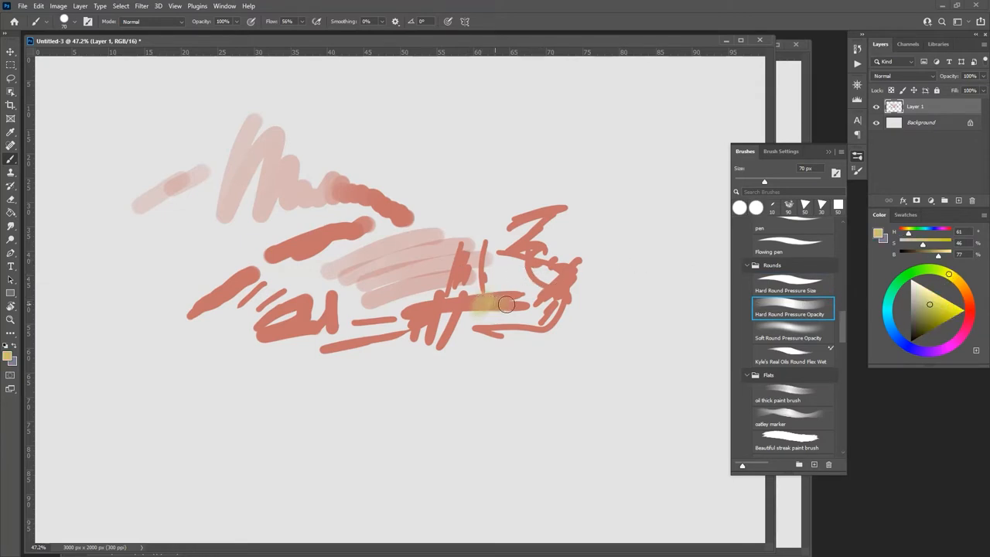
Step: Paint soft pale yellow strokes over the right-side salmon scribble
left_click_drag(507, 304, 547, 296)
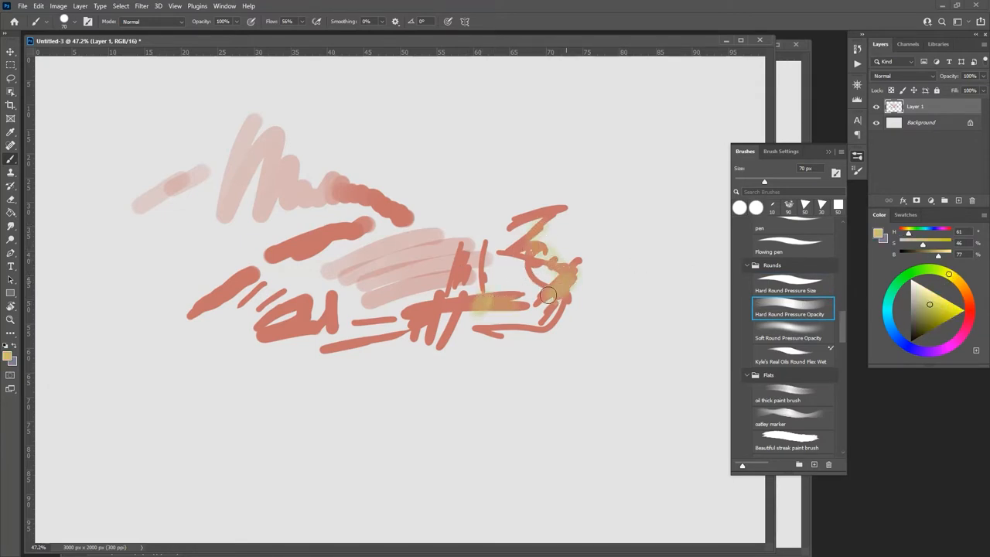
left_click_drag(545, 298, 557, 309)
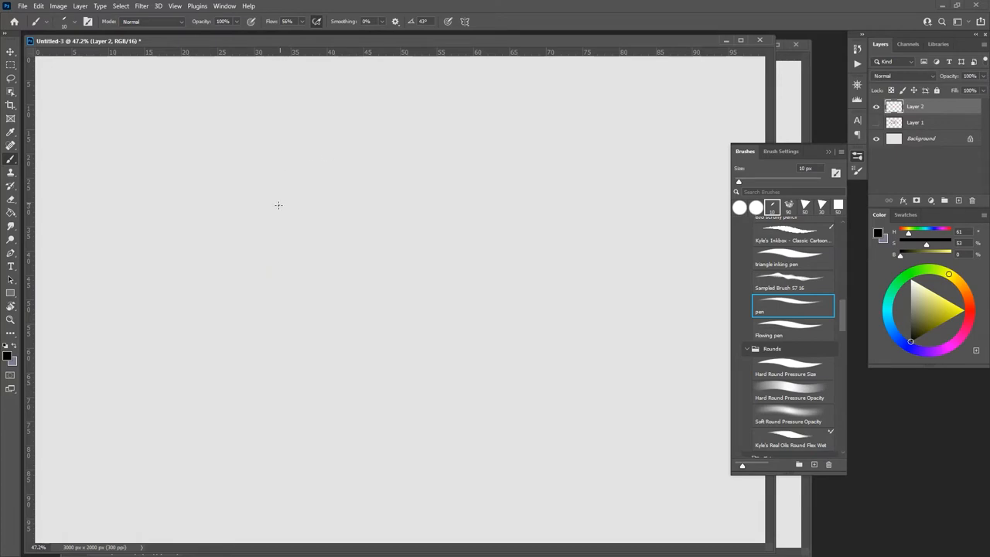
Step: Draw fine black diagonal hatching lines with the pen brush
left_click_drag(318, 174, 219, 287)
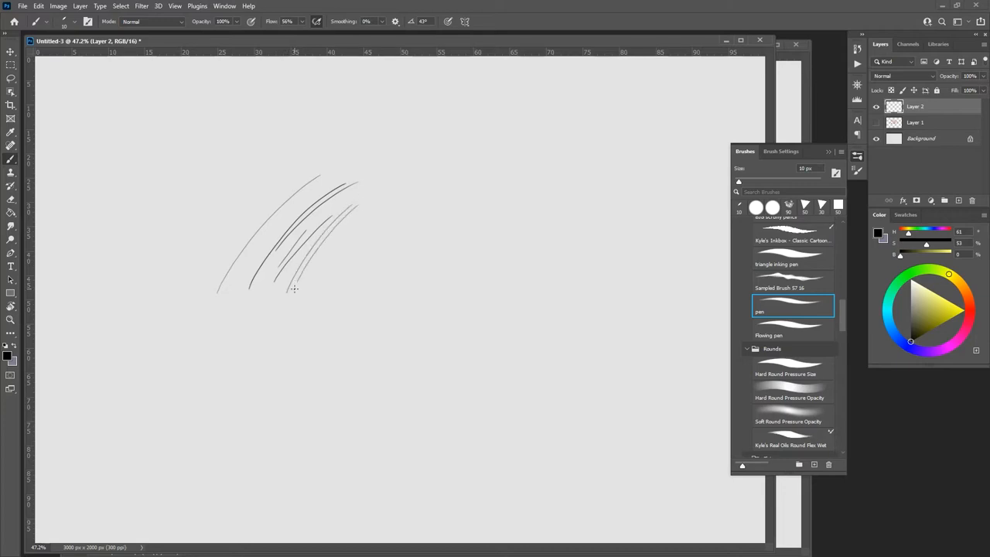
left_click_drag(294, 286, 363, 224)
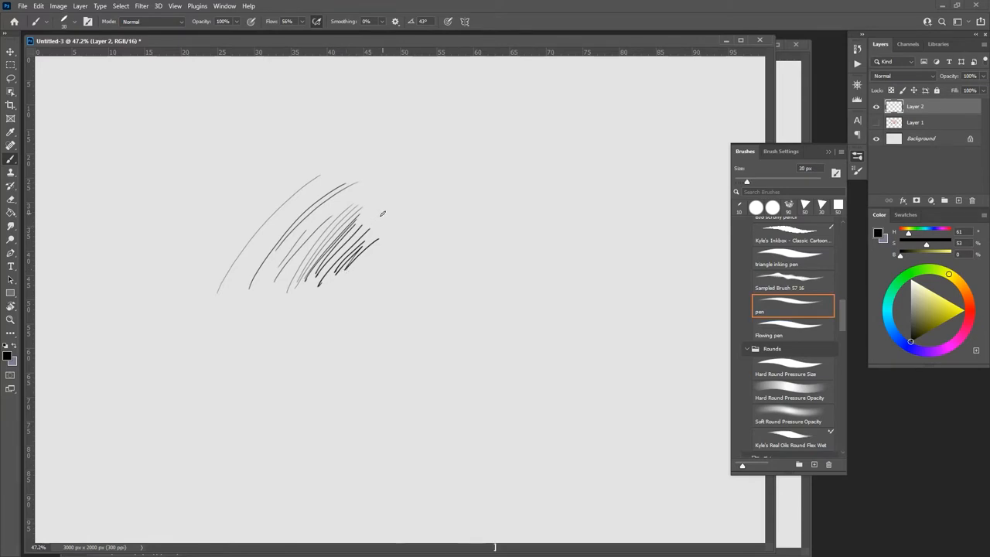
left_click_drag(398, 166, 414, 193)
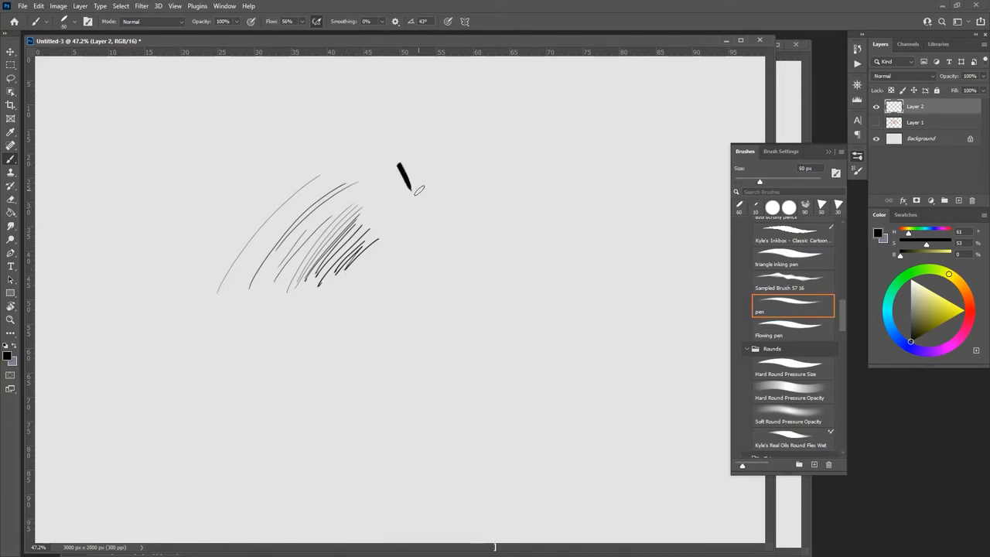
Step: Add bold black calligraphic strokes, a long tapered diagonal and crossing marks
left_click_drag(403, 166, 445, 247)
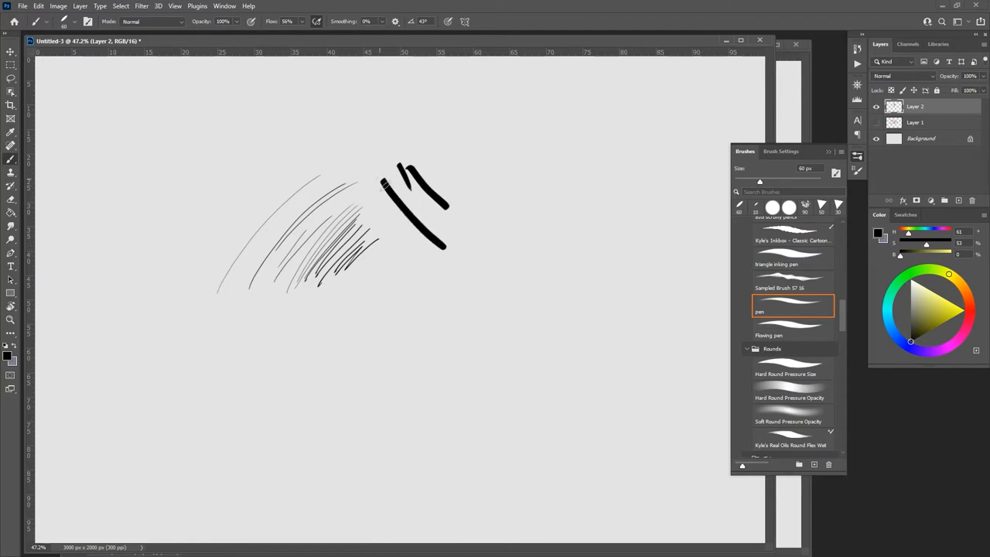
left_click_drag(501, 210, 428, 288)
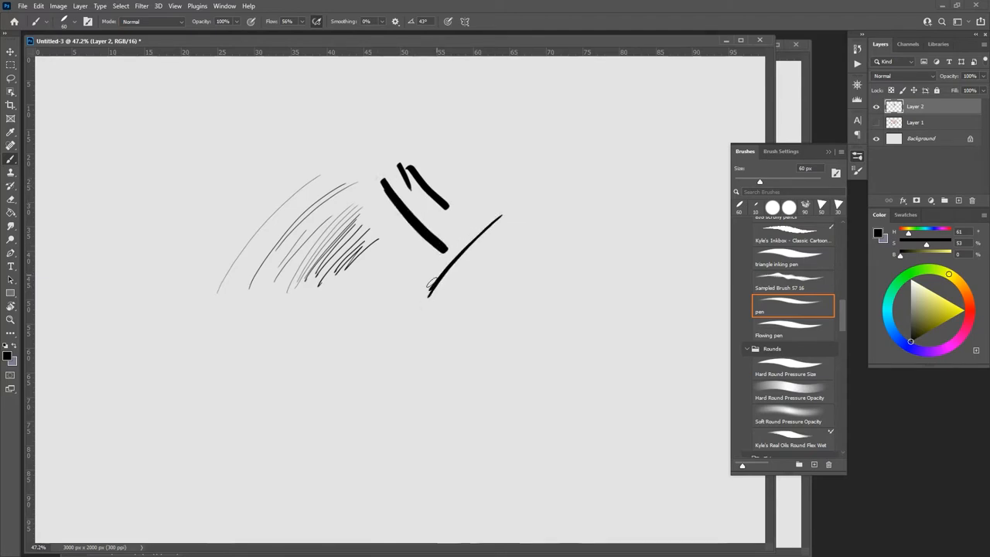
left_click_drag(433, 290, 515, 209)
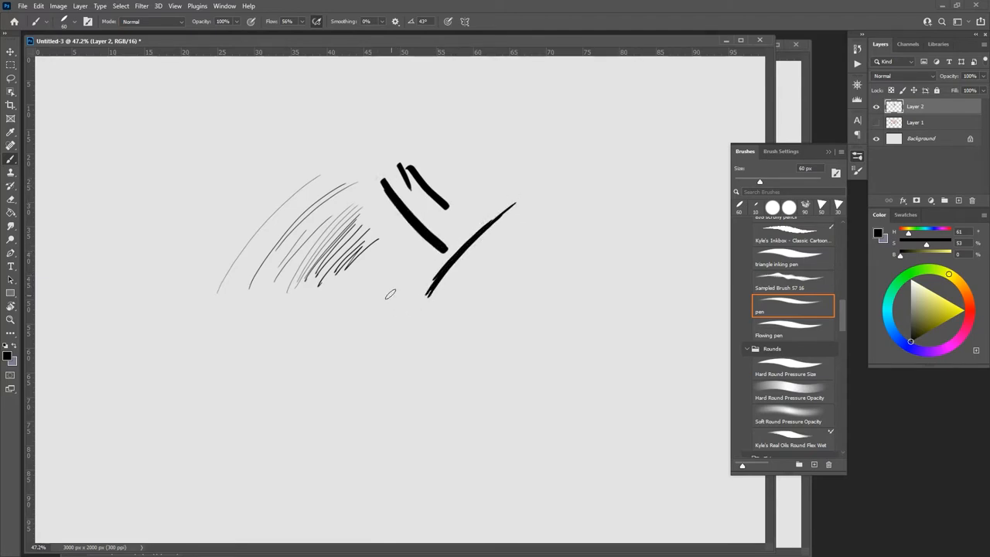
left_click_drag(414, 286, 360, 344)
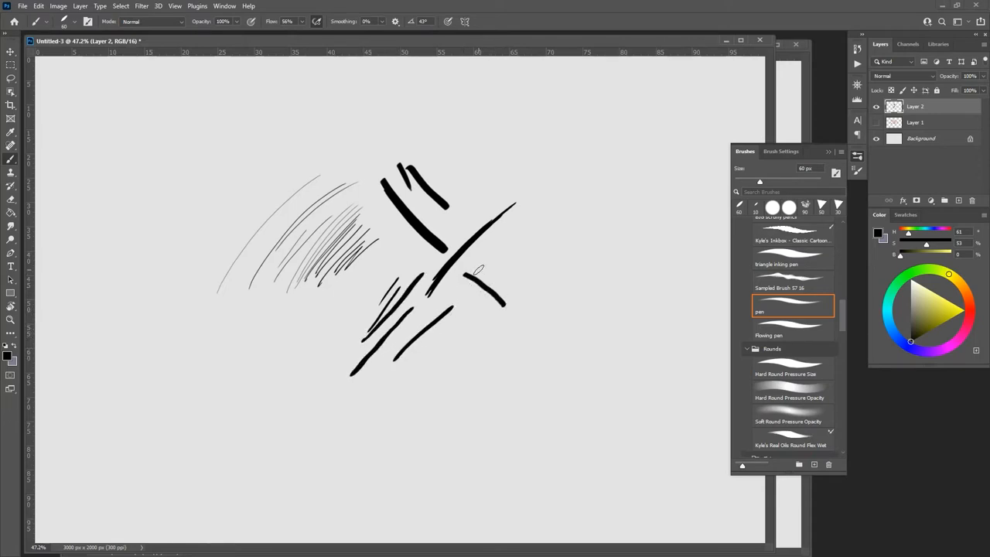
left_click_drag(480, 267, 522, 318)
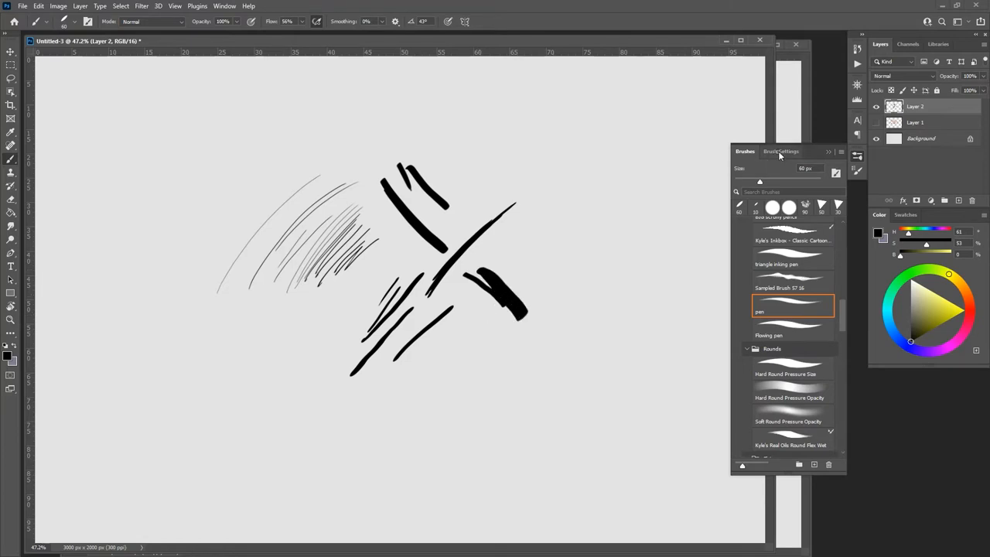
Step: Show Shape Dynamics in Brush Settings and scribble a grey-green crosshatch patch at right
left_click(780, 151)
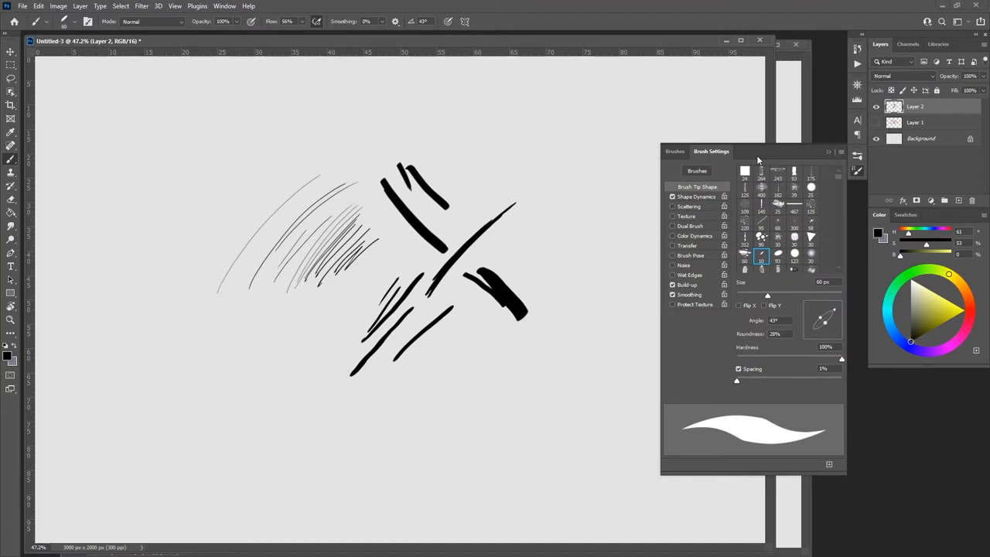
left_click(695, 197)
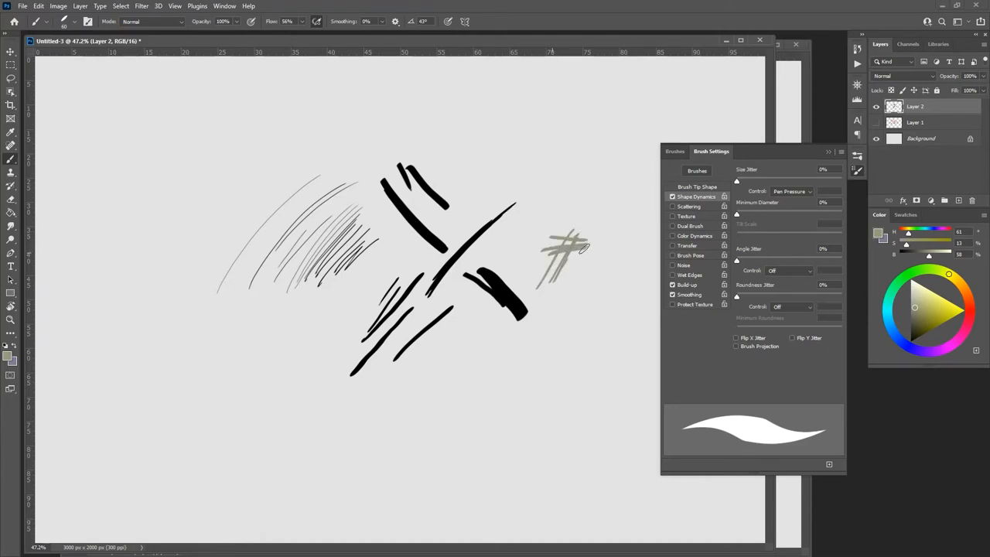
left_click_drag(565, 240, 573, 279)
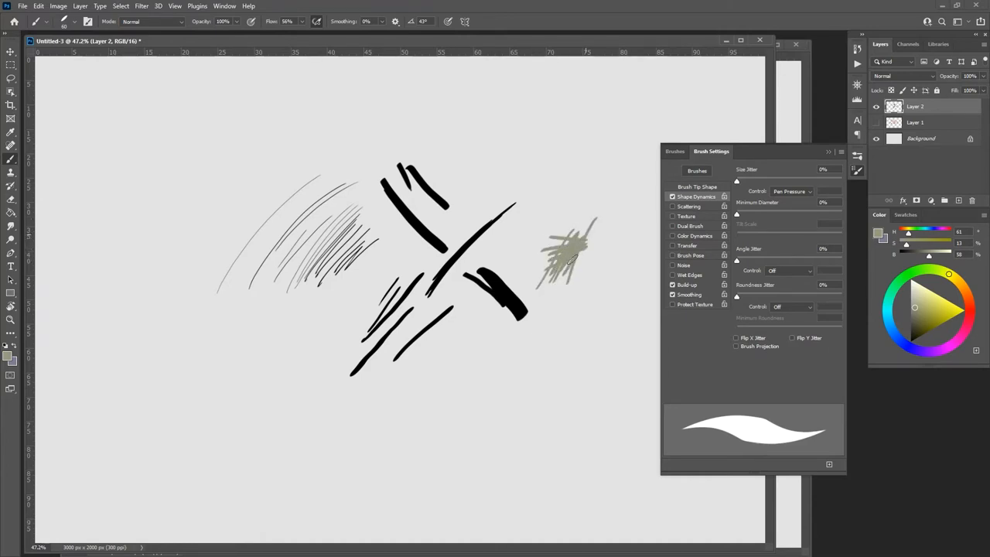
left_click_drag(542, 263, 596, 232)
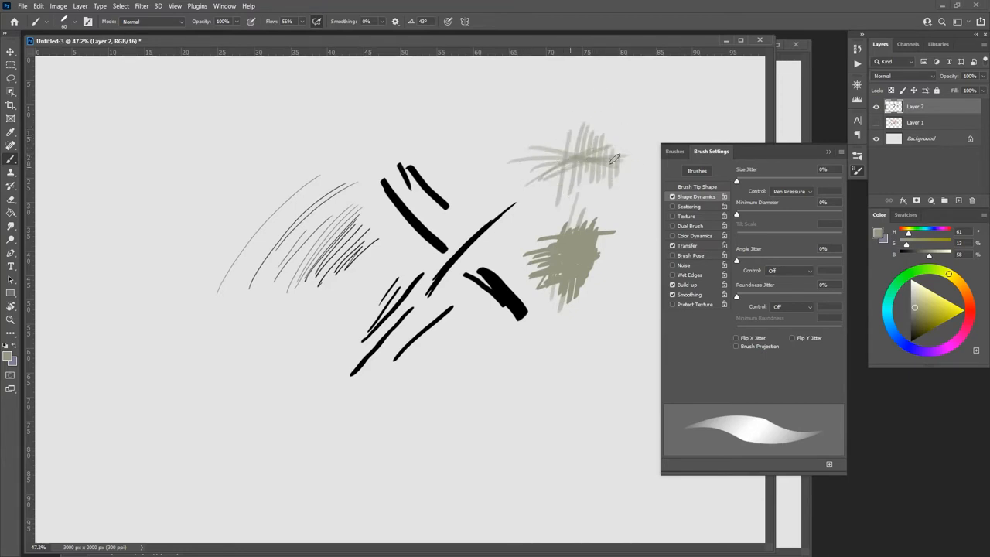
Step: Add grey test hatching at upper right, then enable Color Dynamics for the brush
left_click_drag(588, 166, 611, 181)
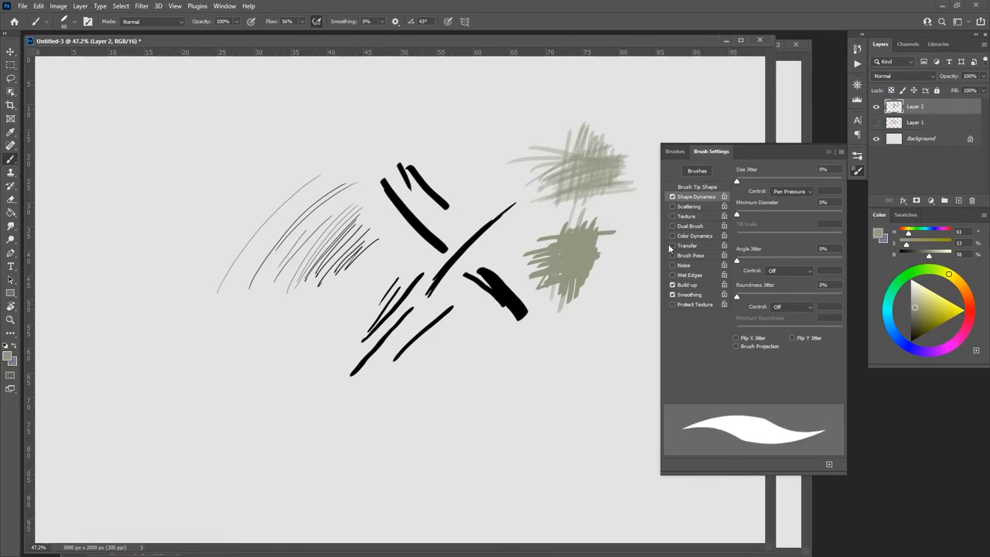
mouse_move(689, 248)
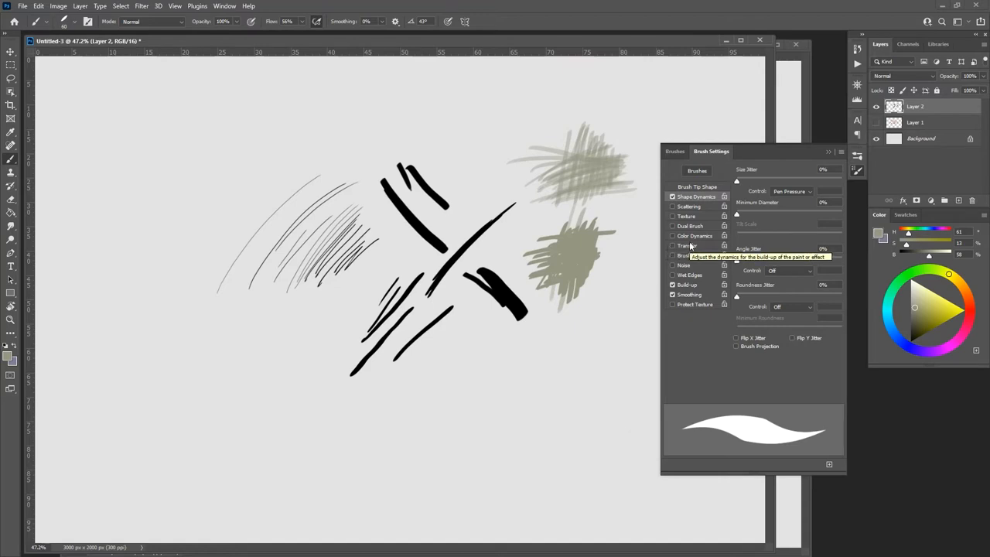
left_click(691, 236)
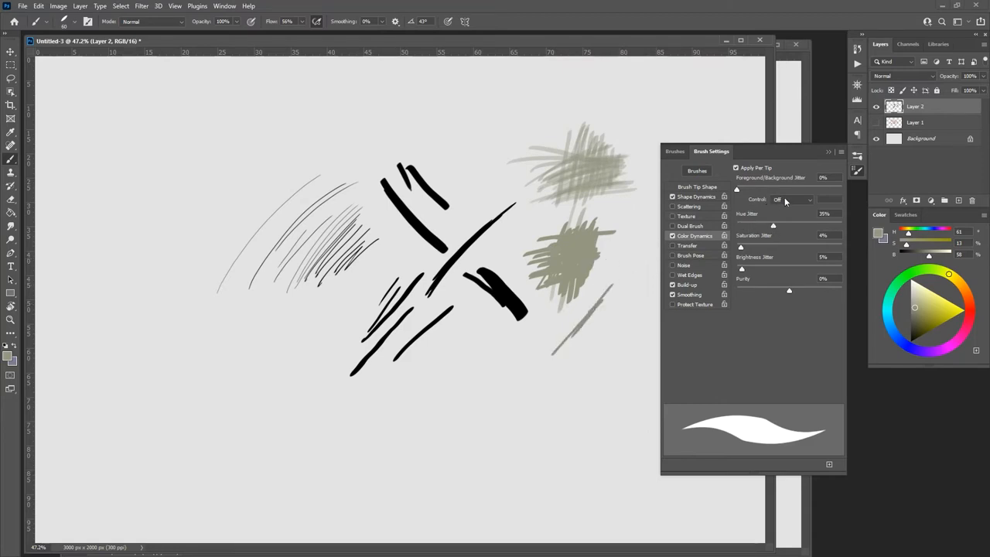
Step: Set colour jitter Control to Pen Pressure and scribble varied olive strokes lower right
left_click(813, 199)
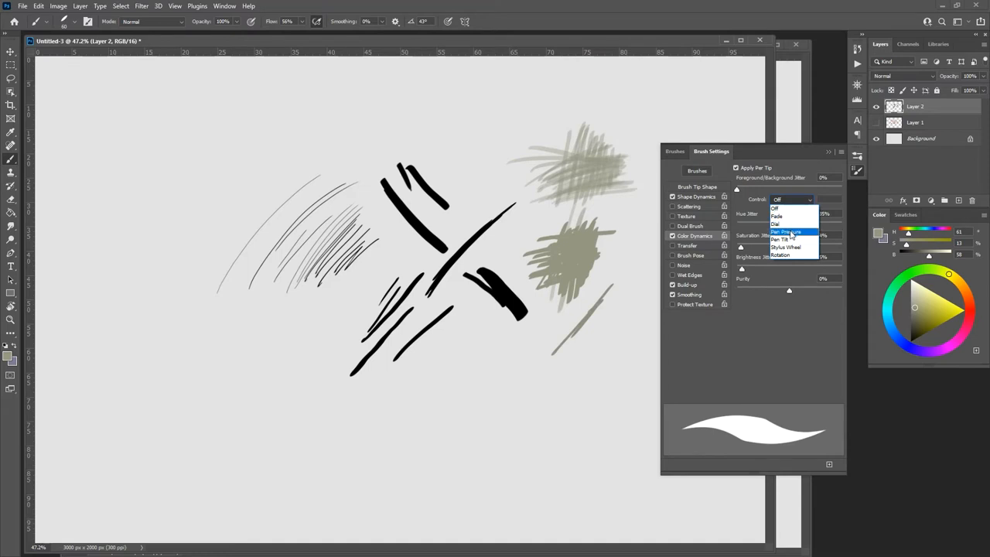
left_click(787, 231)
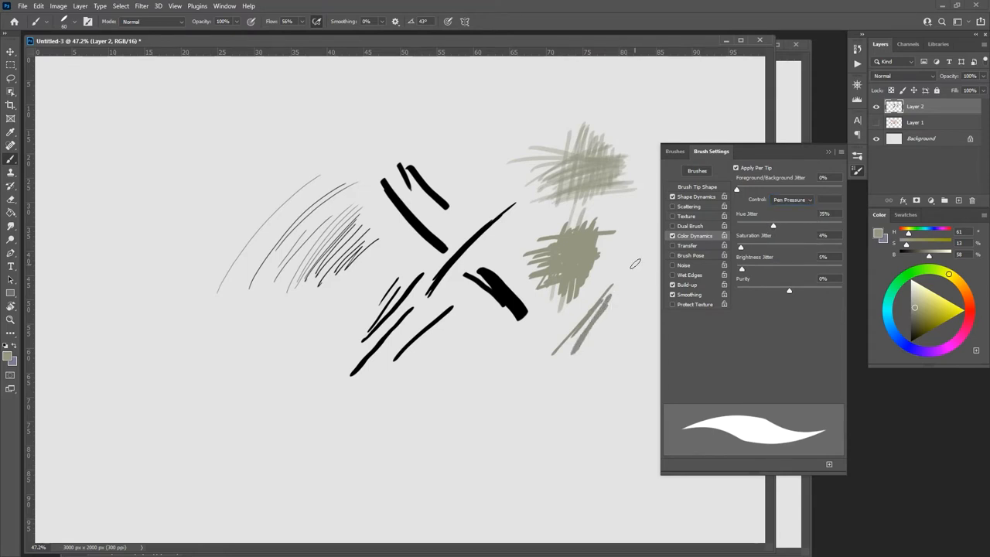
left_click_drag(588, 309, 580, 376)
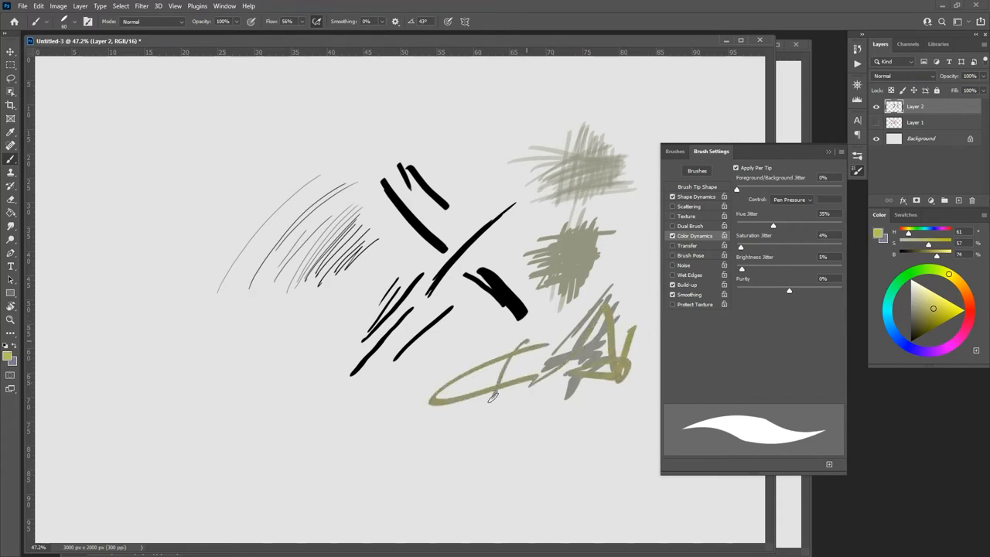
left_click_drag(476, 367, 495, 391)
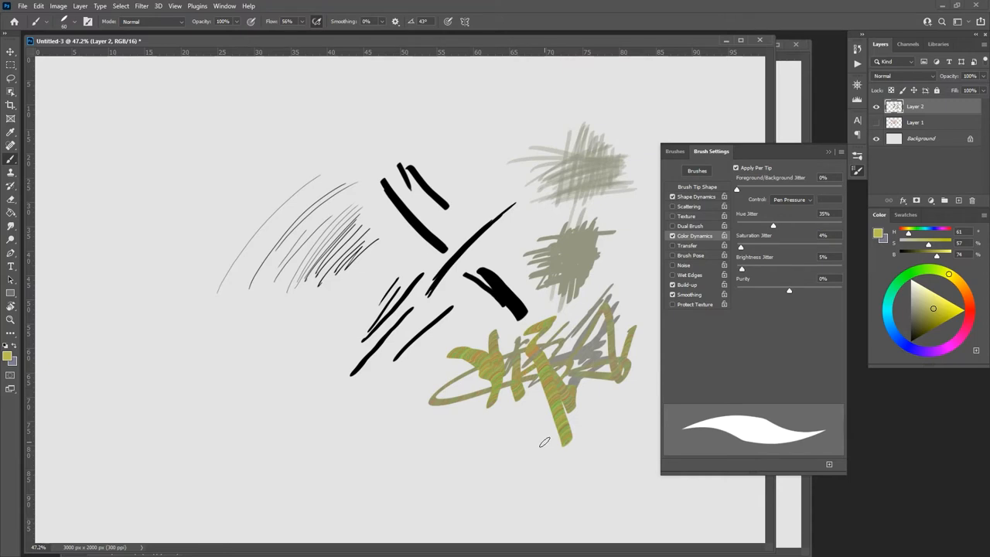
Step: Turn off Color Dynamics and show the brush presets list
left_click(673, 236)
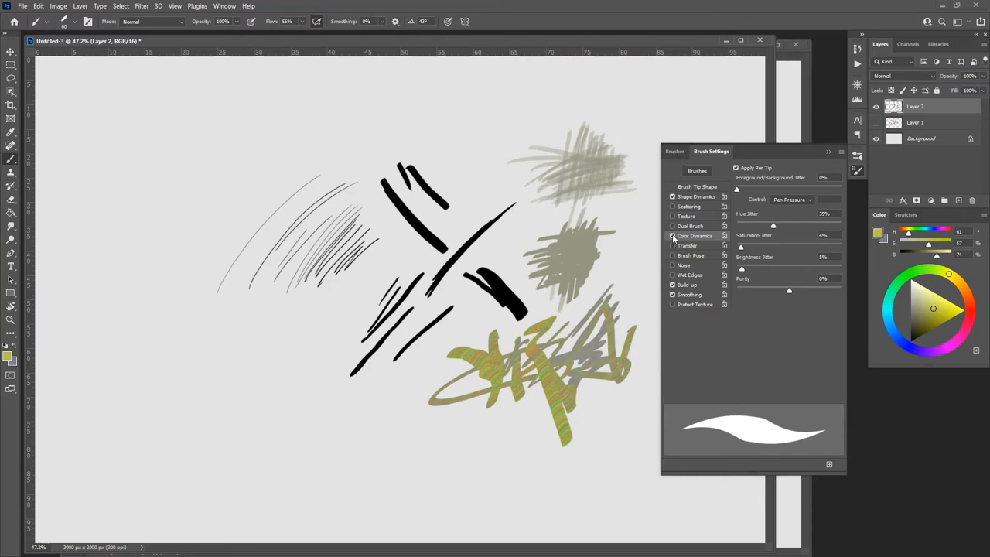
left_click(673, 236)
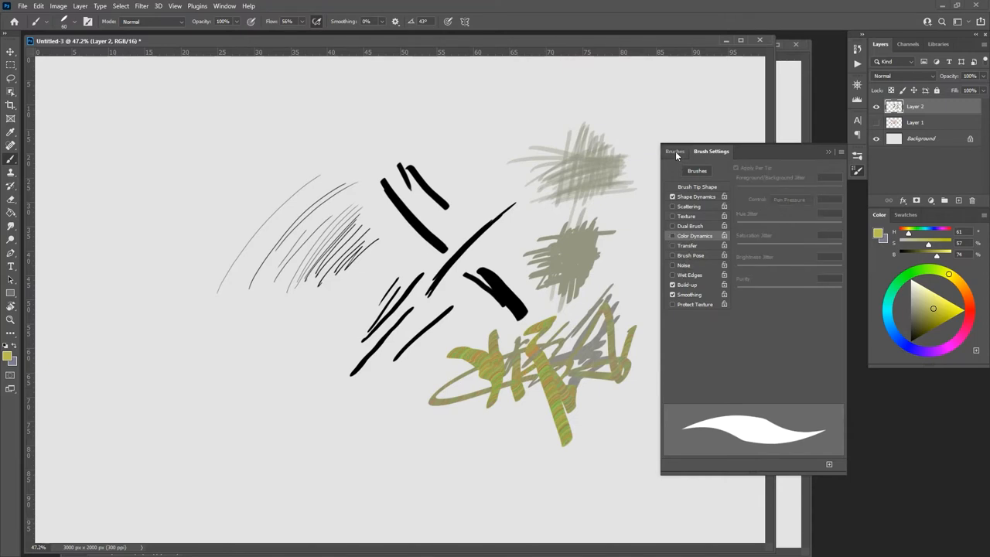
left_click(674, 151)
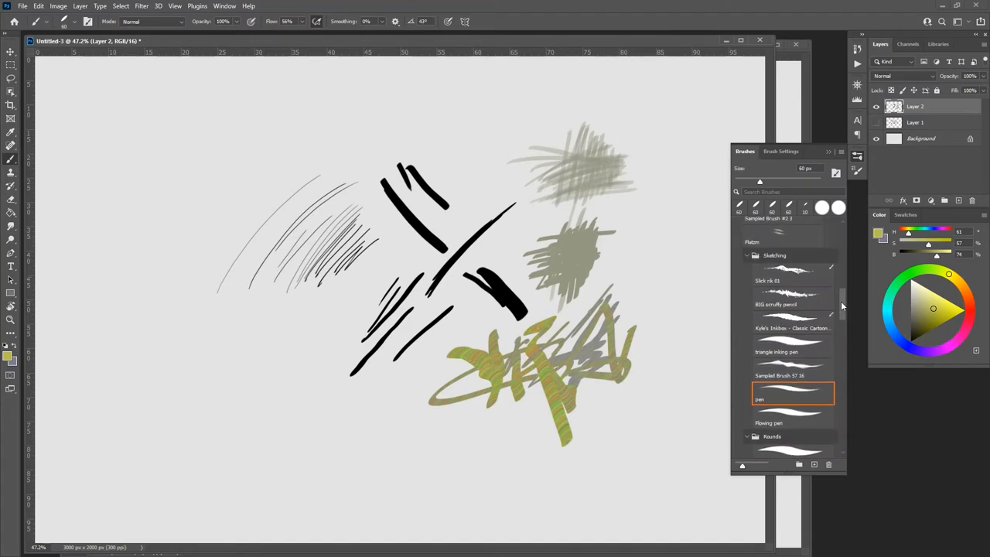
Step: Pick Hard Square 24 pixels and hatch thick yellow-green strokes across the lower left
scroll("down", 3)
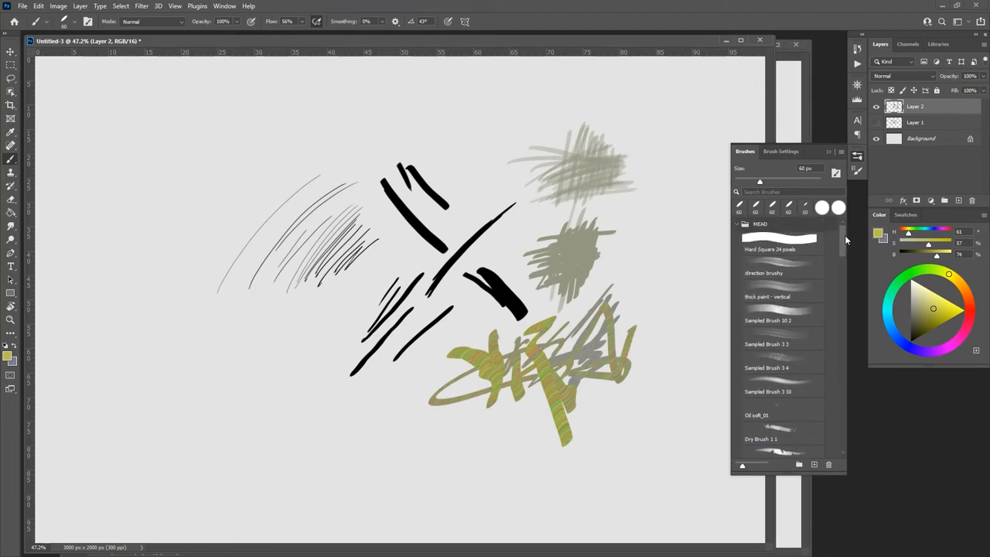
left_click(780, 243)
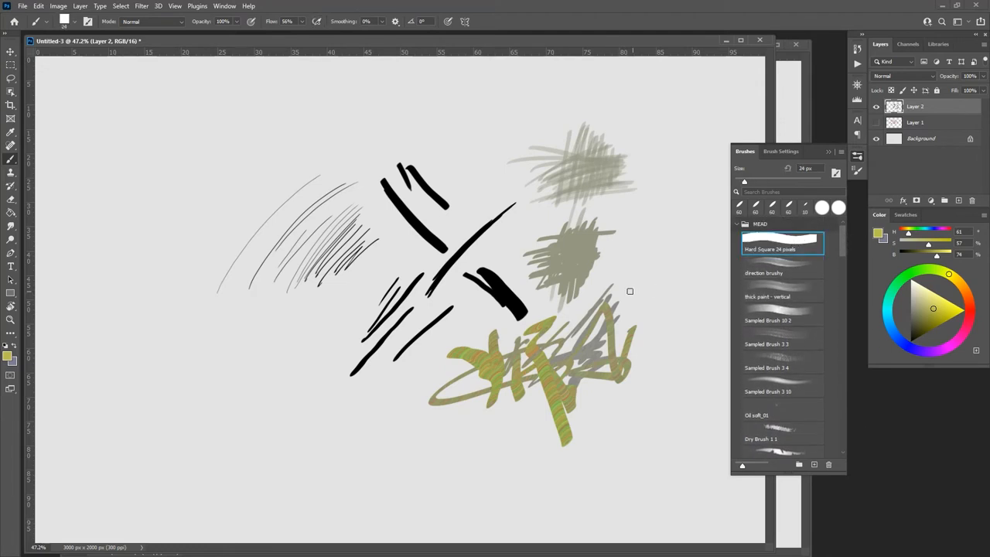
left_click_drag(301, 310, 302, 367)
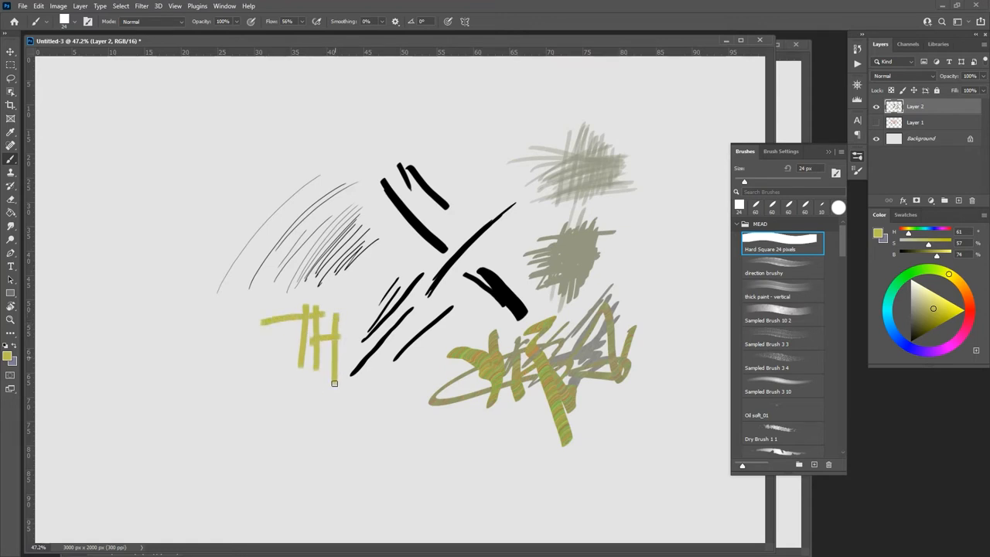
left_click_drag(340, 309, 337, 379)
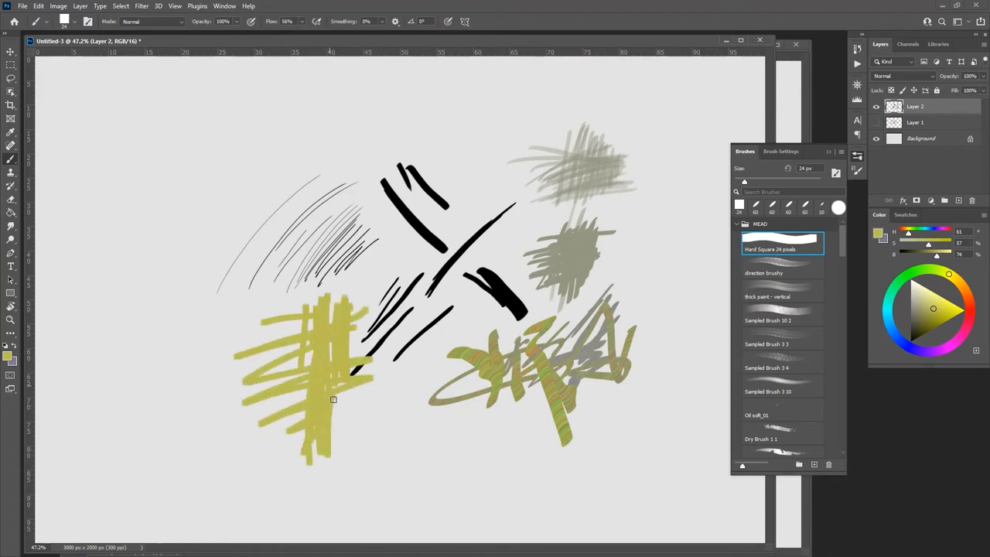
left_click_drag(333, 400, 364, 424)
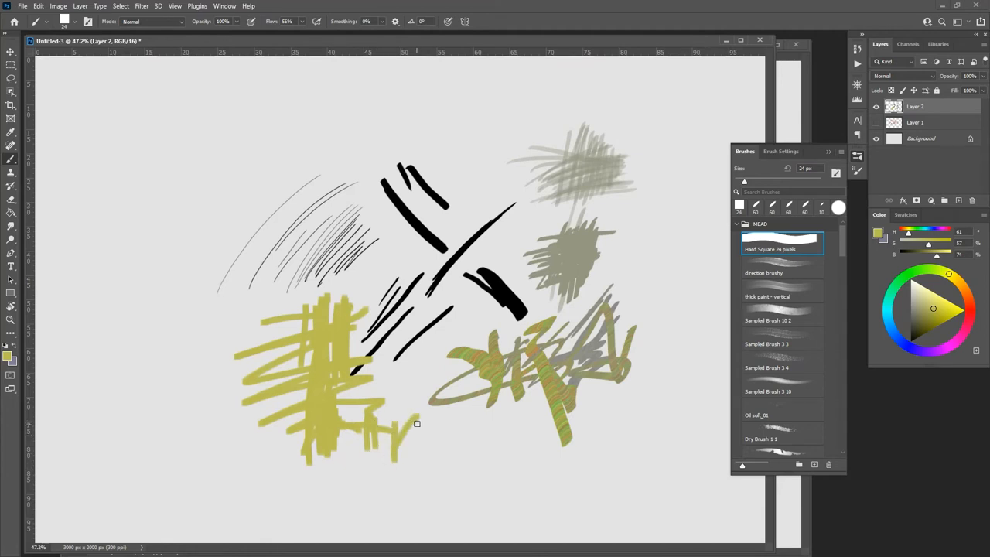
left_click_drag(395, 433, 363, 498)
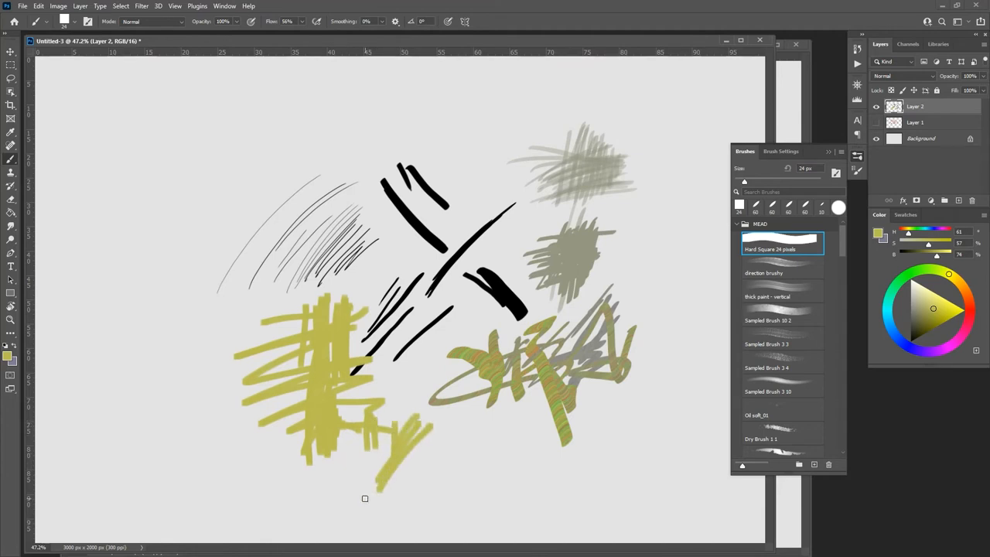
scroll("down", 3)
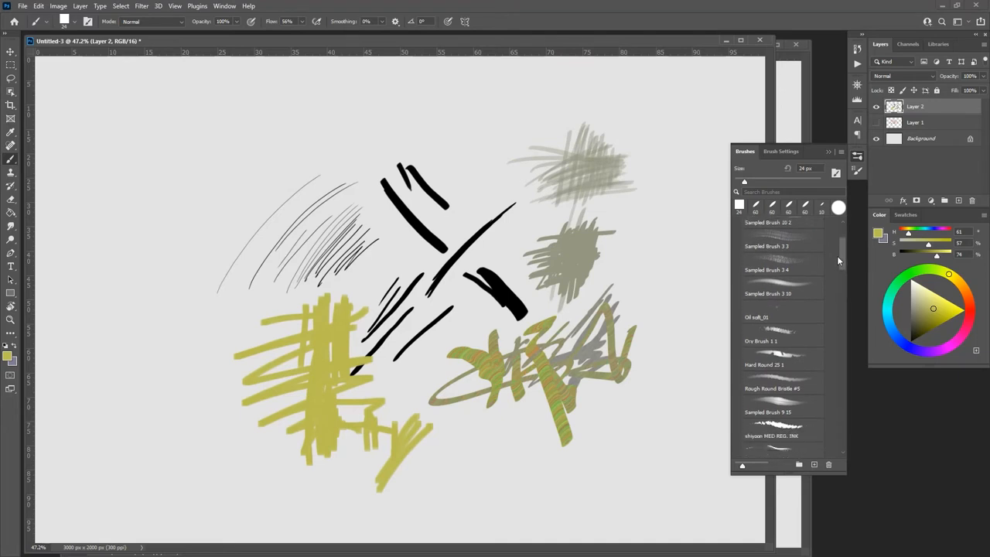
scroll("down", 3)
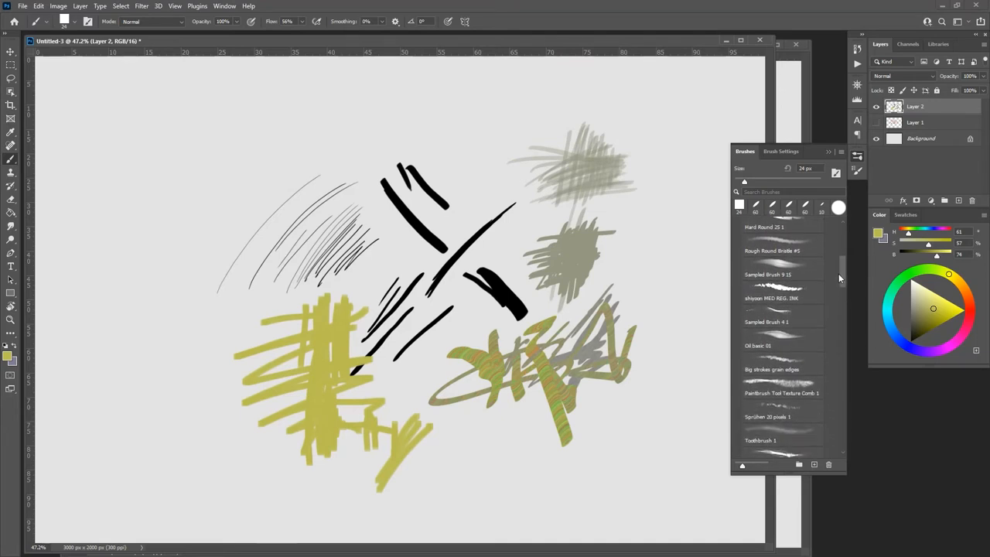
scroll("down", 3)
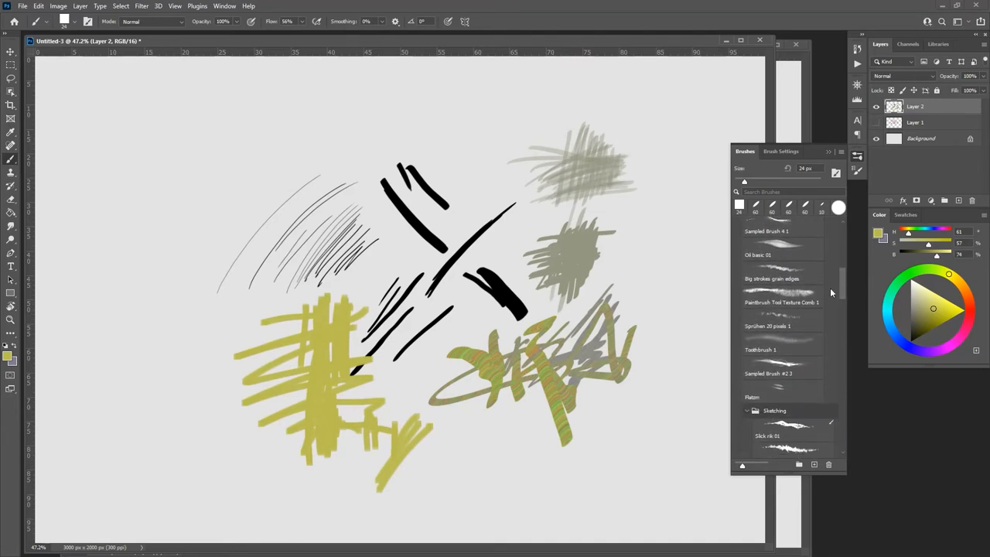
scroll("down", 3)
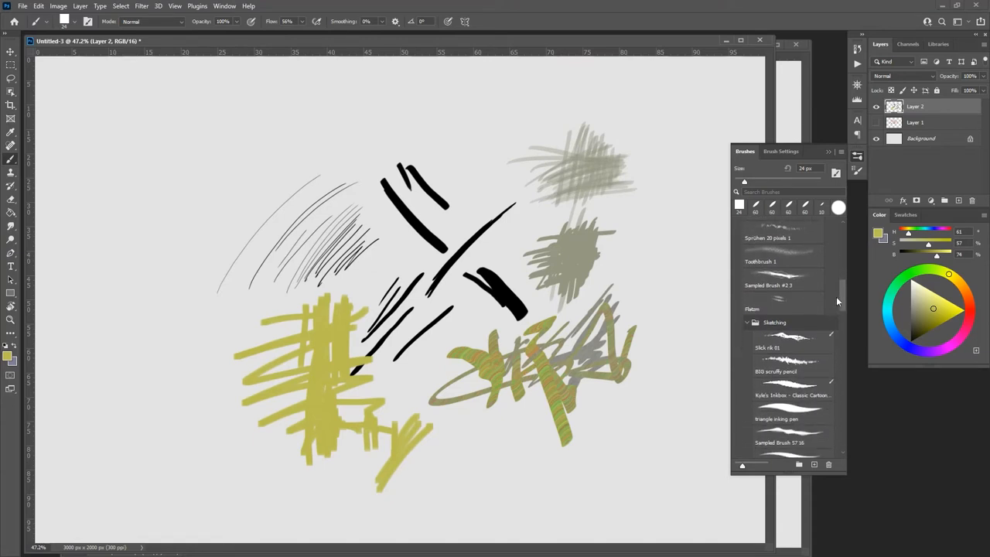
mouse_move(828, 292)
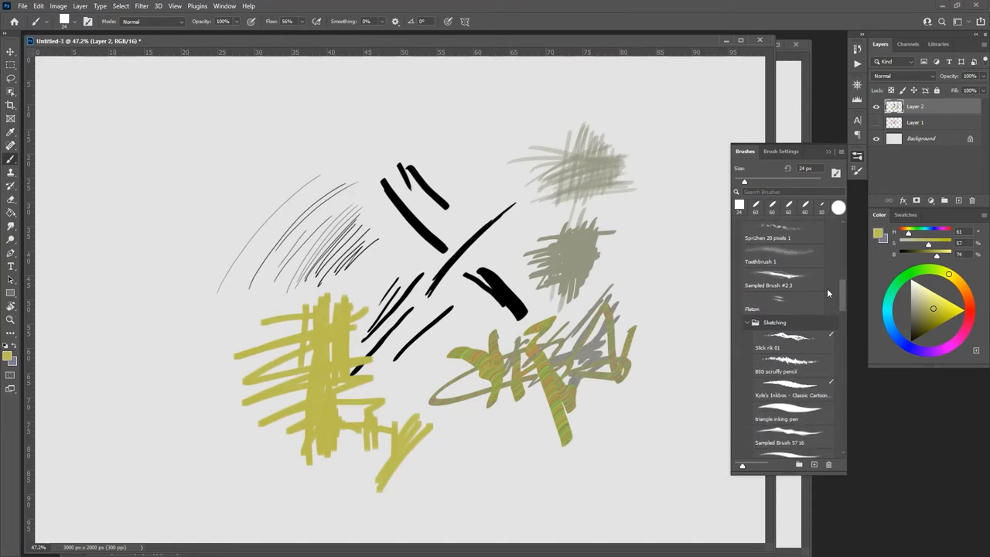
scroll("down", 3)
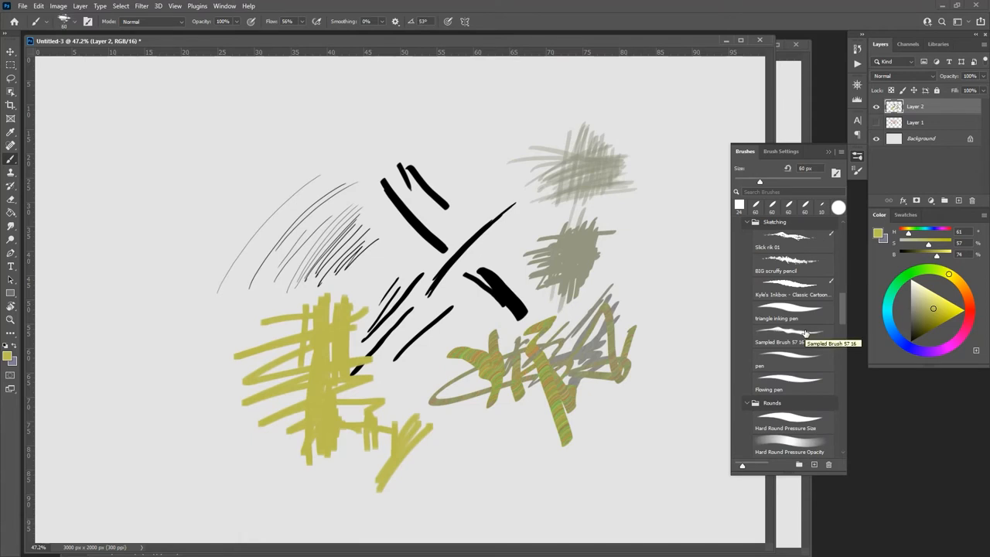
scroll("down", 3)
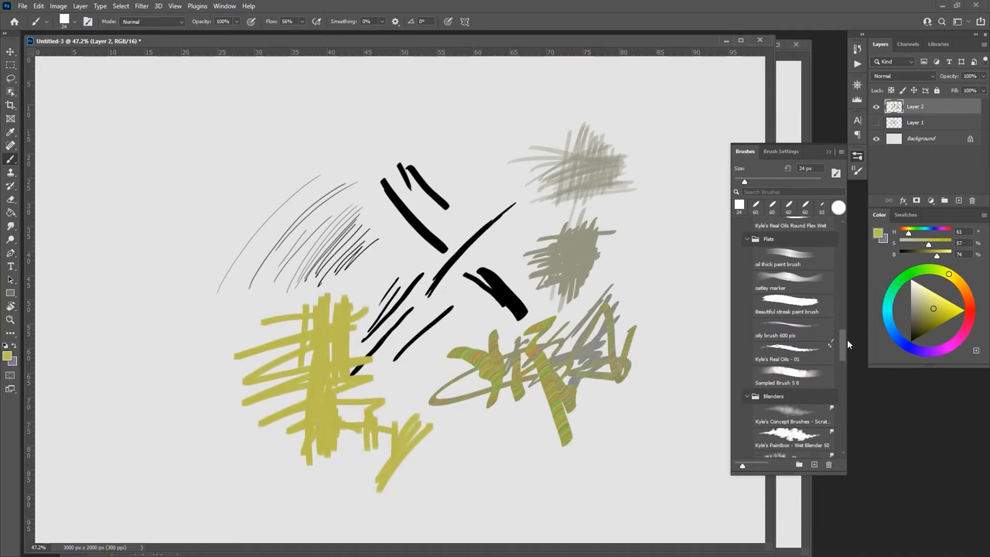
scroll("down", 3)
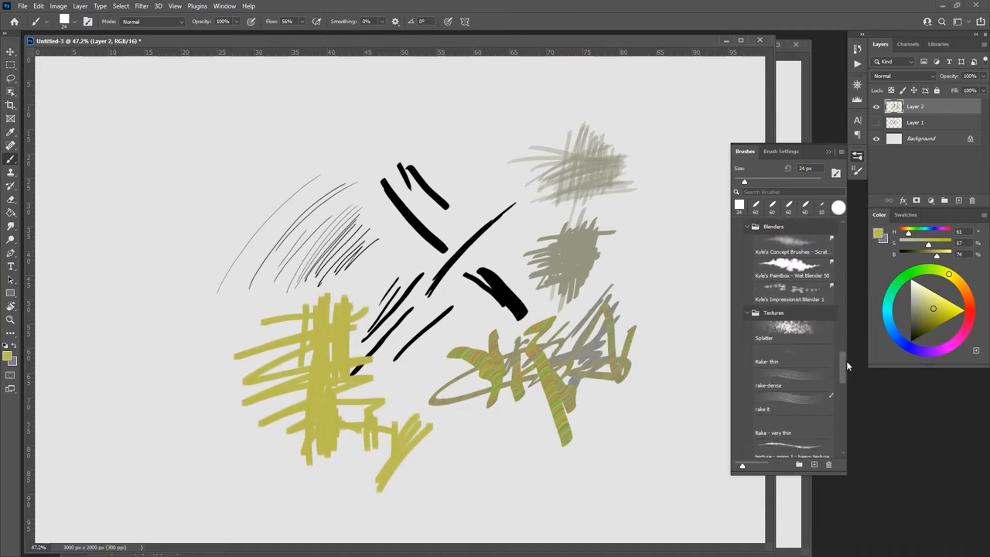
scroll("down", 3)
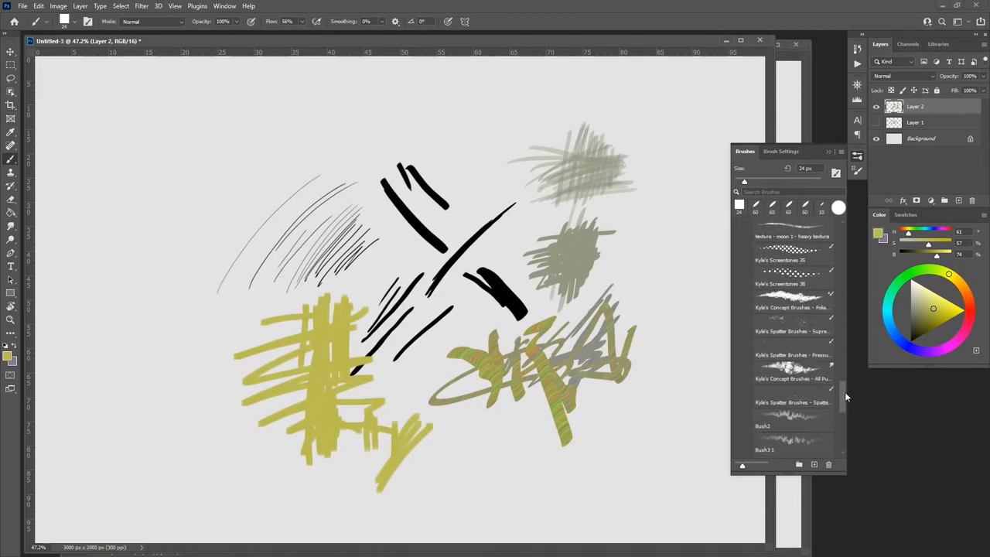
scroll("down", 3)
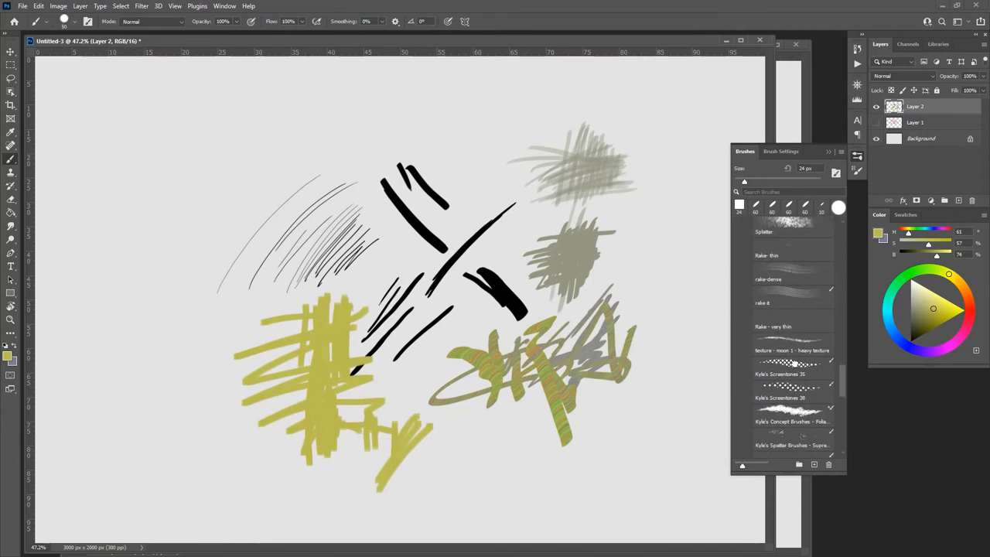
Step: Paint back-and-forth Kyle's Screentones 35 strokes at the upper left
left_click(786, 383)
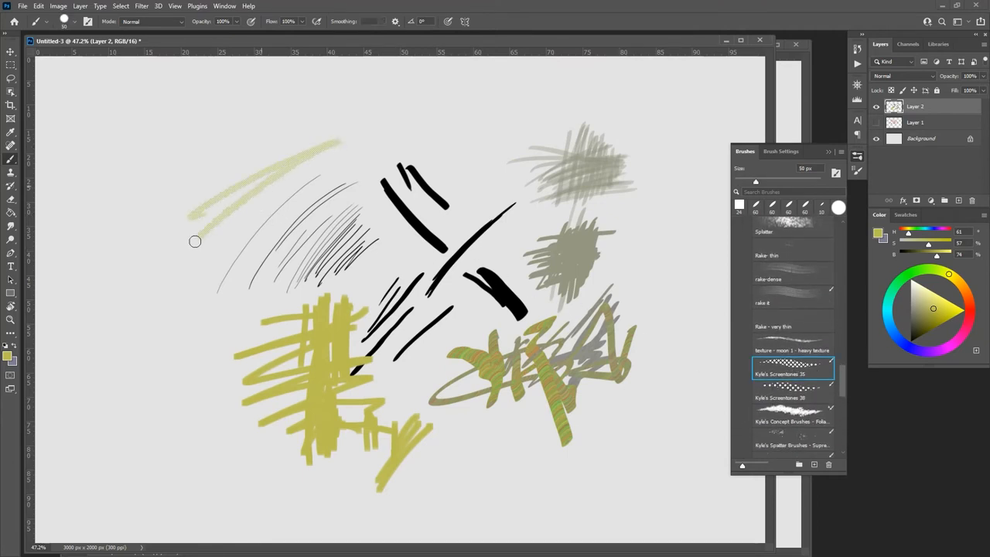
left_click_drag(195, 242, 349, 129)
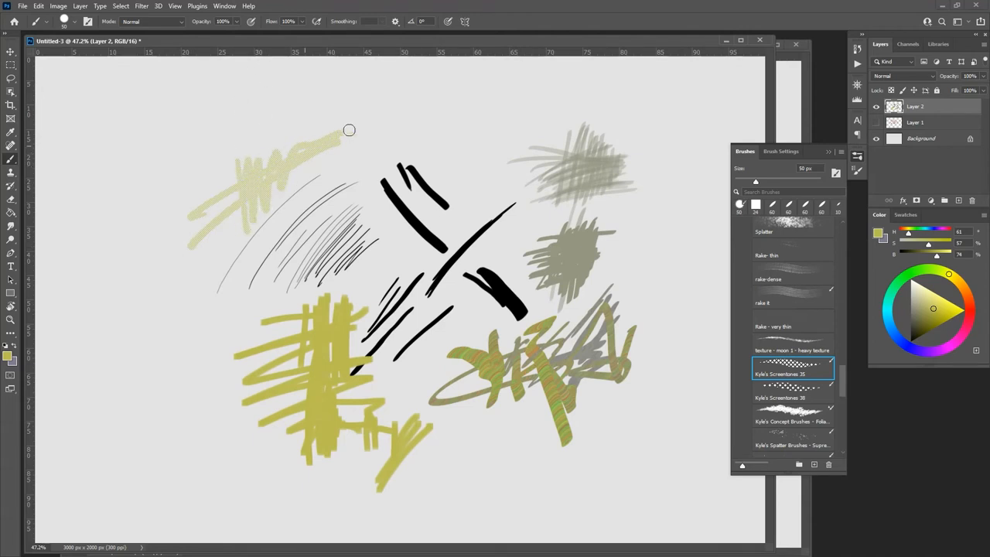
left_click_drag(349, 129, 191, 244)
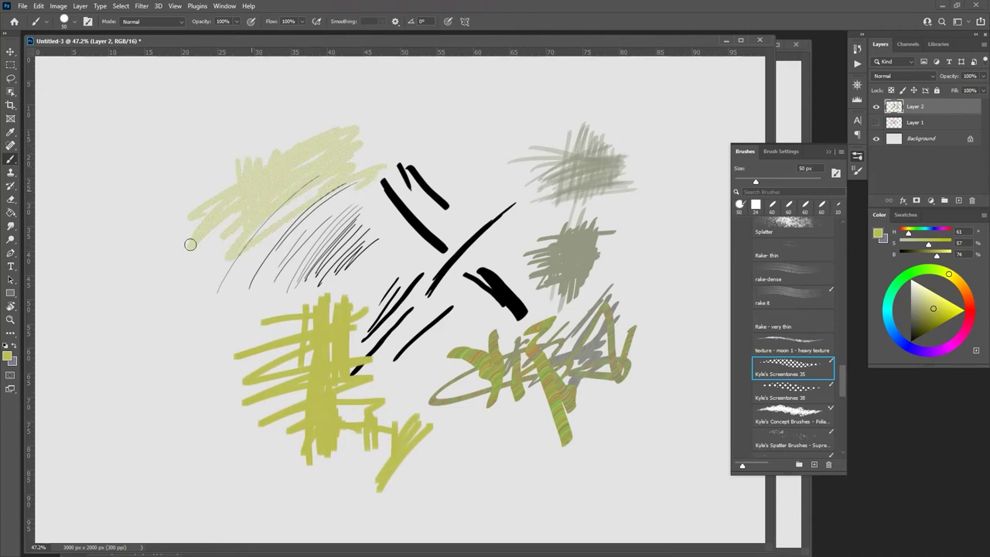
mouse_move(172, 308)
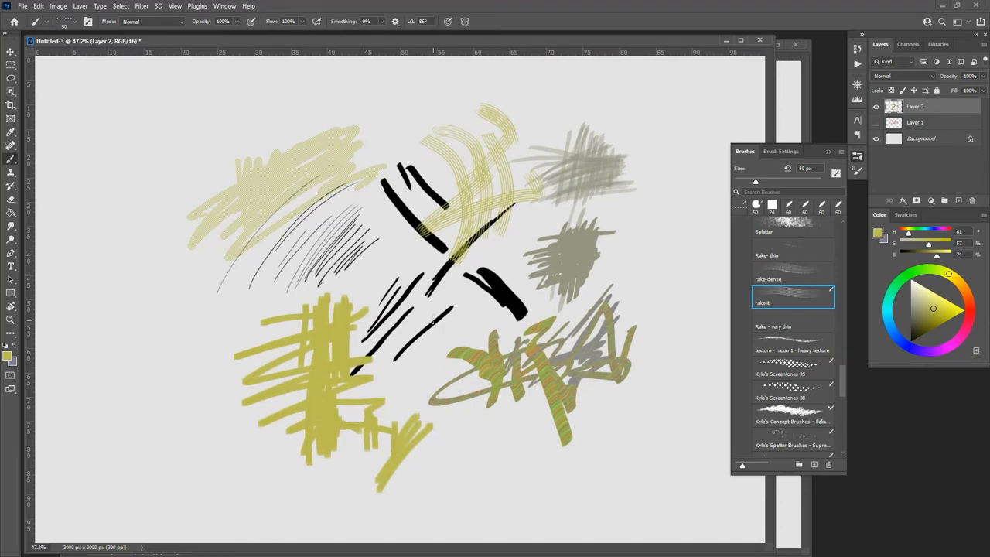
Step: Test translucent oatley marker strokes at right, then select Soft Round Pressure Opacity
scroll("down", 3)
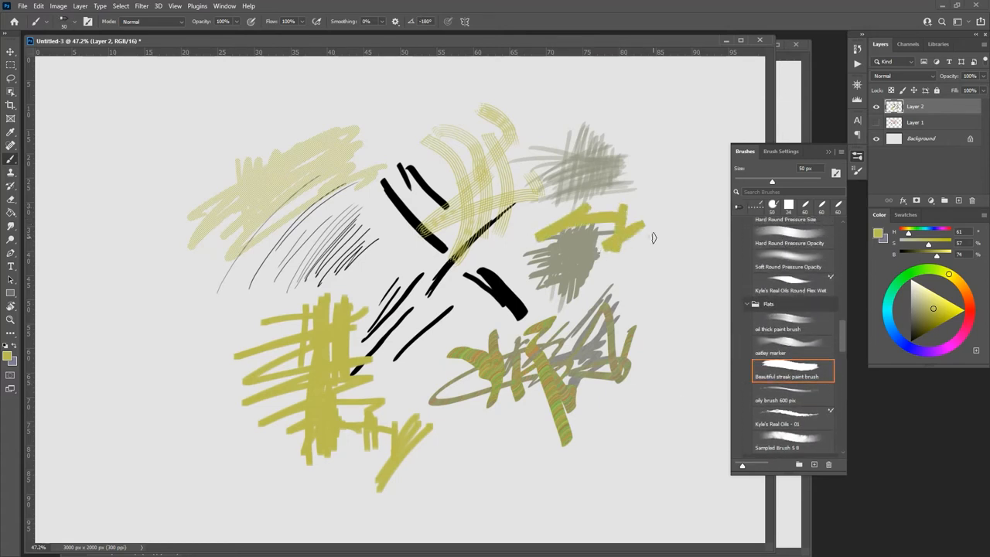
left_click(790, 348)
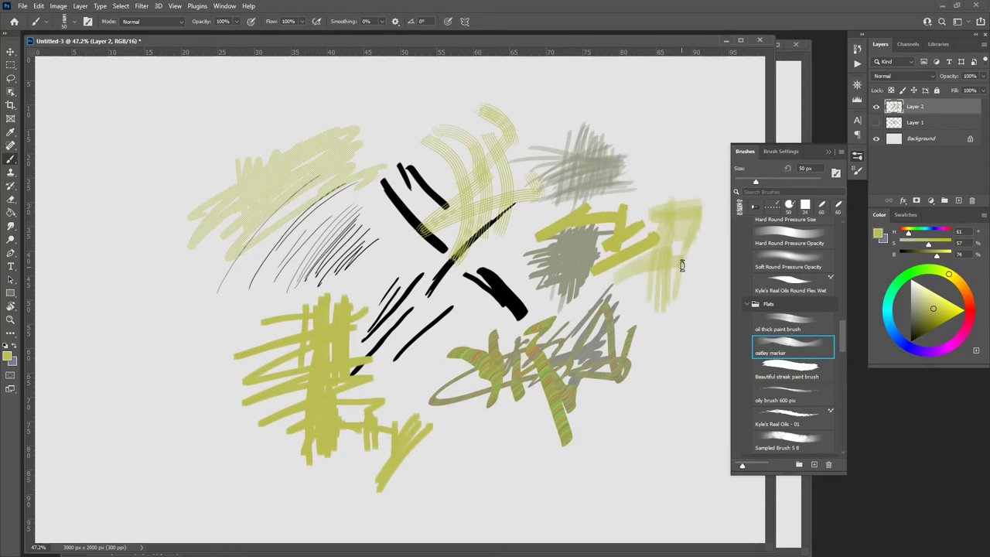
left_click_drag(681, 265, 685, 292)
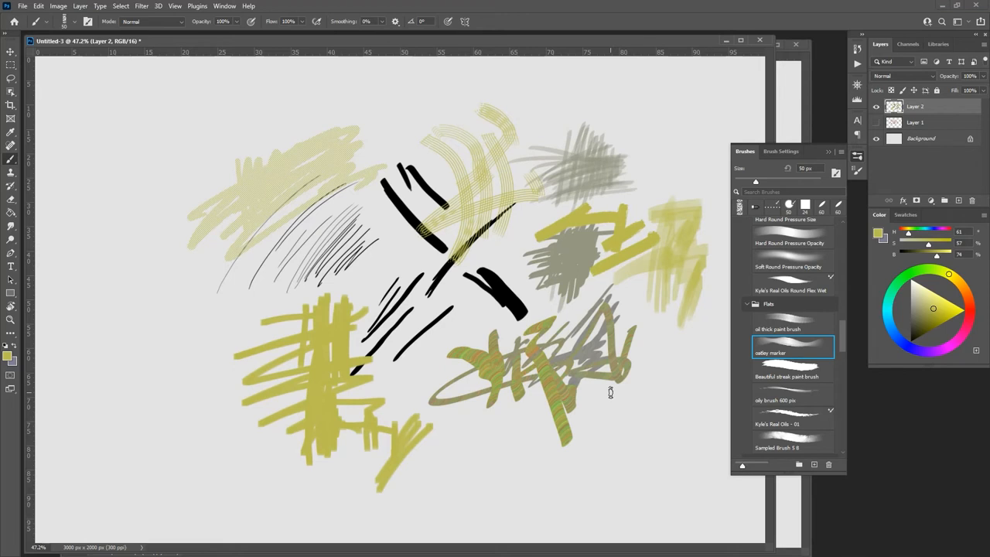
scroll("down", 3)
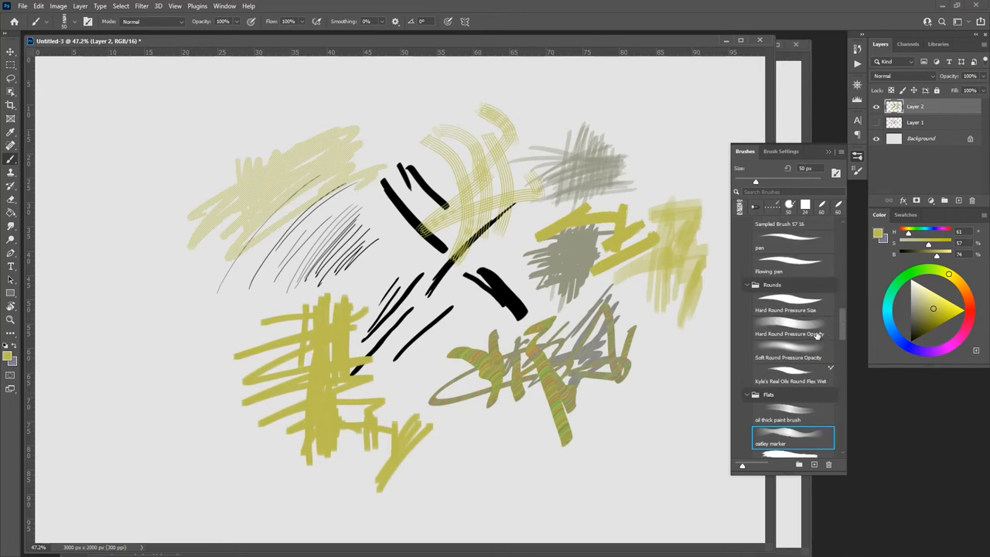
left_click(791, 357)
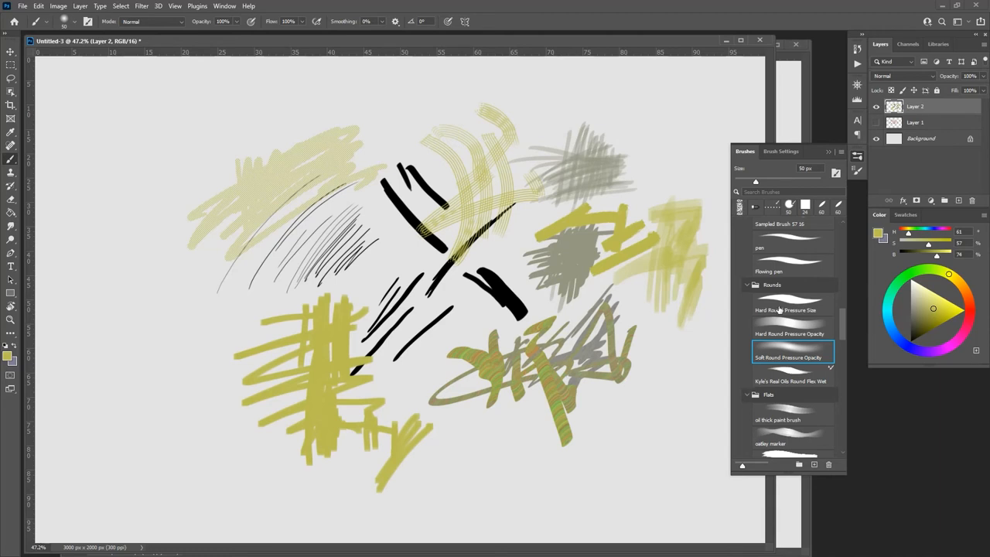
Step: With the Hard Round Pressure brushes, paint yellow dabs and grey strokes near the bottom centre
left_click(785, 309)
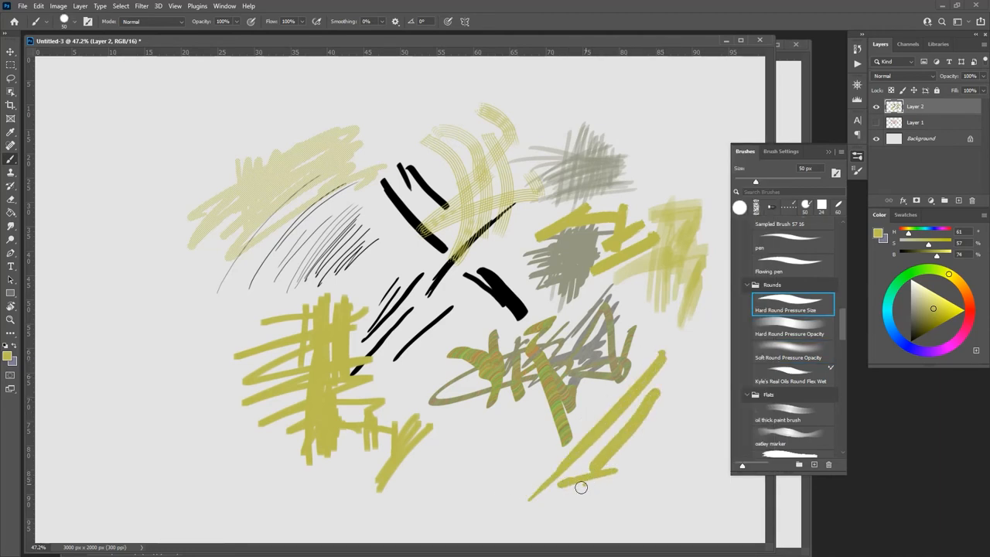
left_click(791, 327)
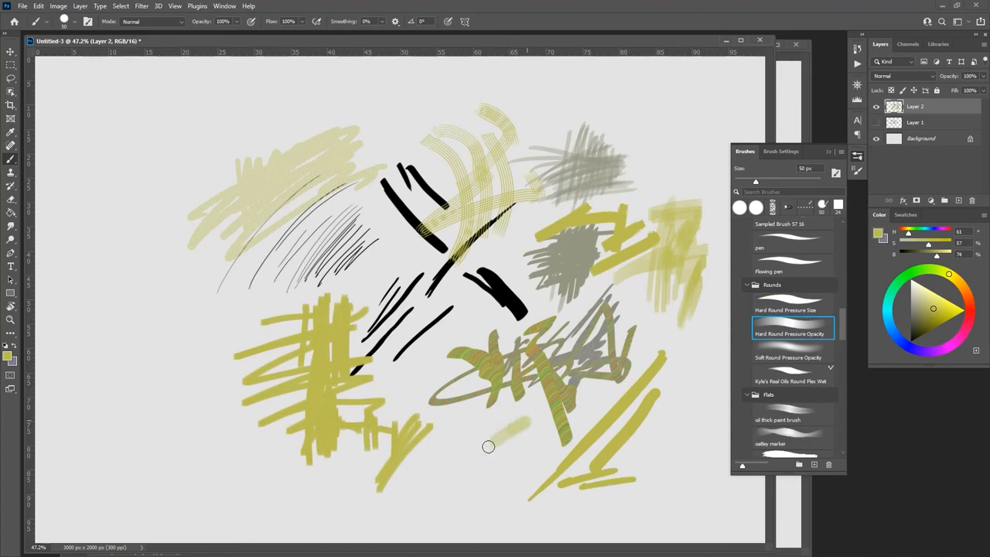
left_click_drag(472, 433, 526, 465)
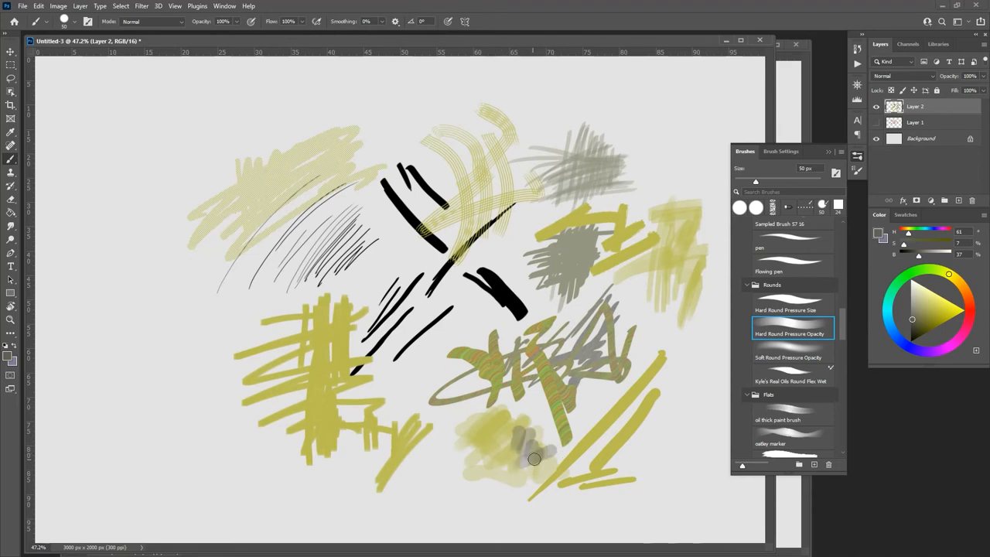
left_click_drag(541, 456, 502, 483)
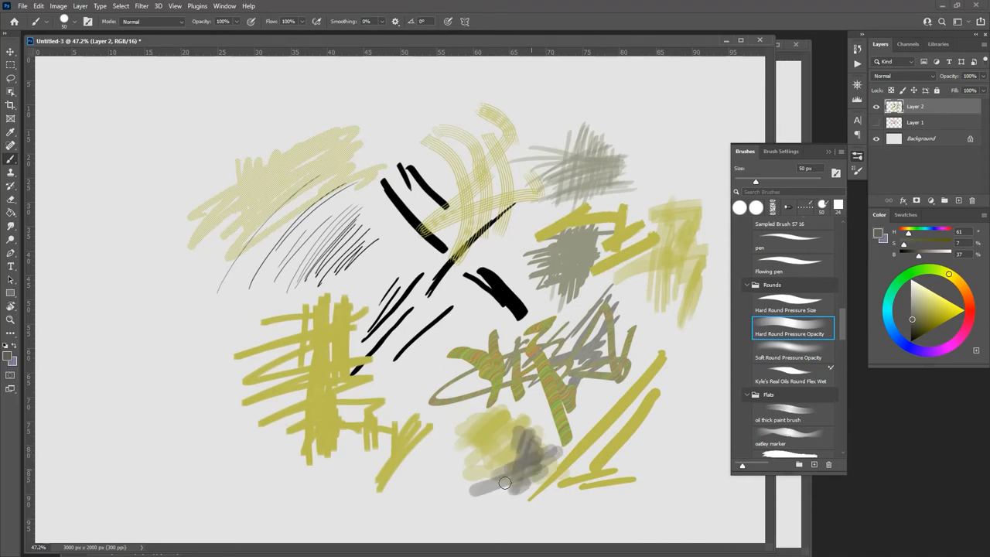
Step: Add soft grey strokes beside the dabs using the Soft Round Pressure Opacity brush
left_click(790, 358)
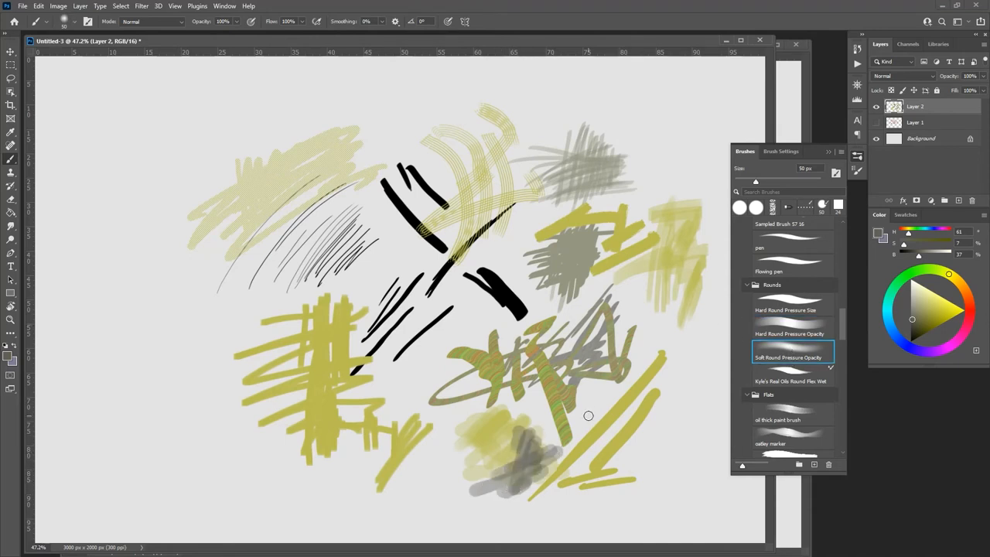
left_click_drag(588, 416, 446, 465)
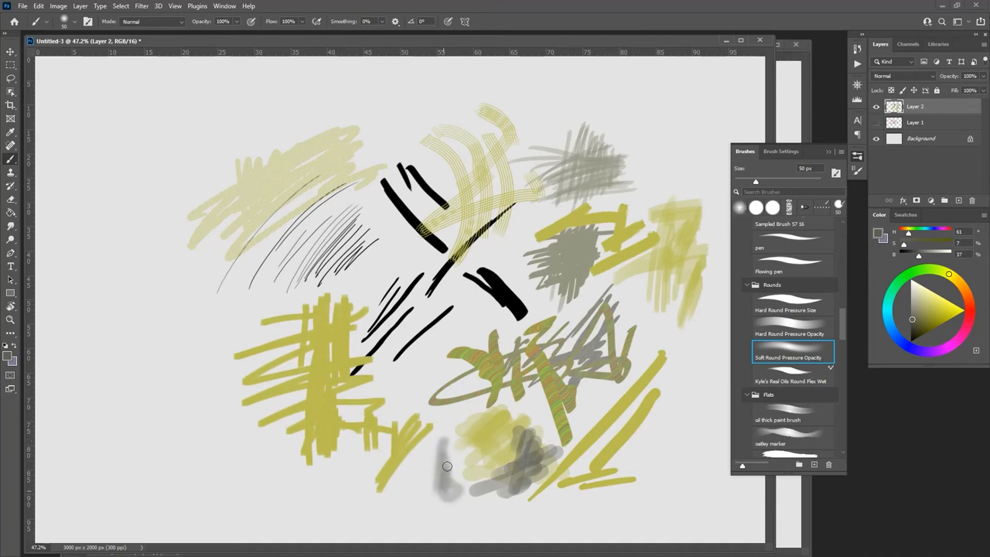
left_click_drag(433, 468, 449, 472)
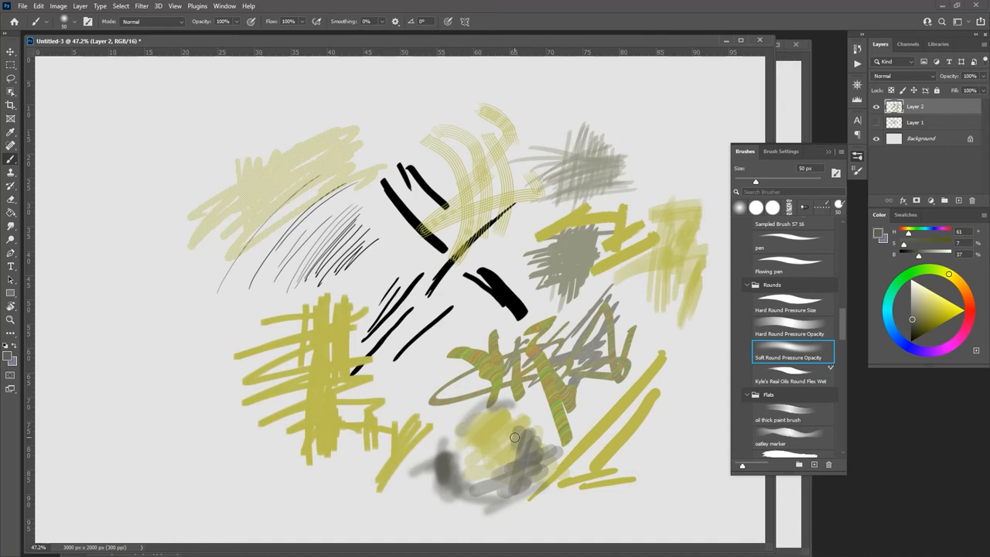
mouse_move(843, 335)
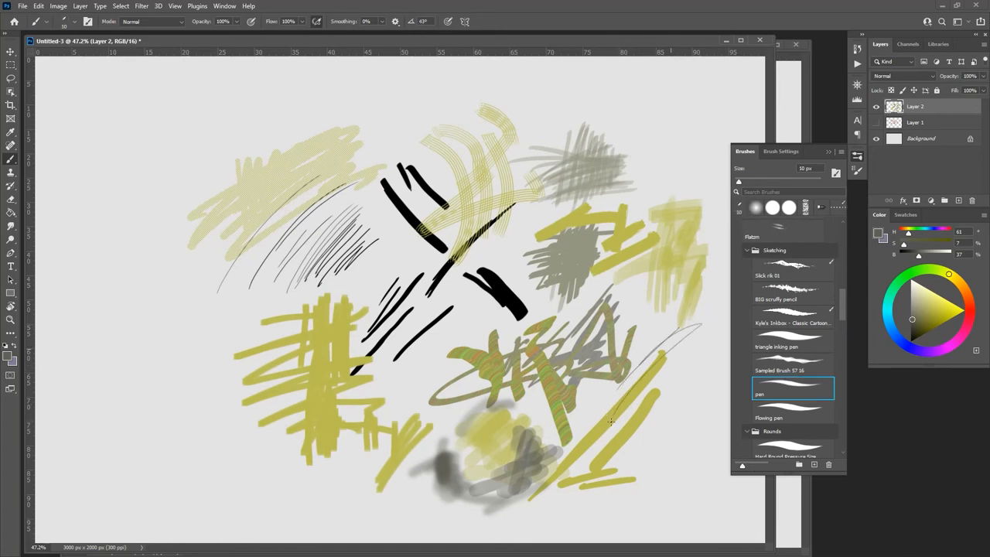
Step: Paint left-side strokes with the pen, triangle inking pen and Slick nk 01 sketching brushes
left_click_drag(225, 309, 170, 394)
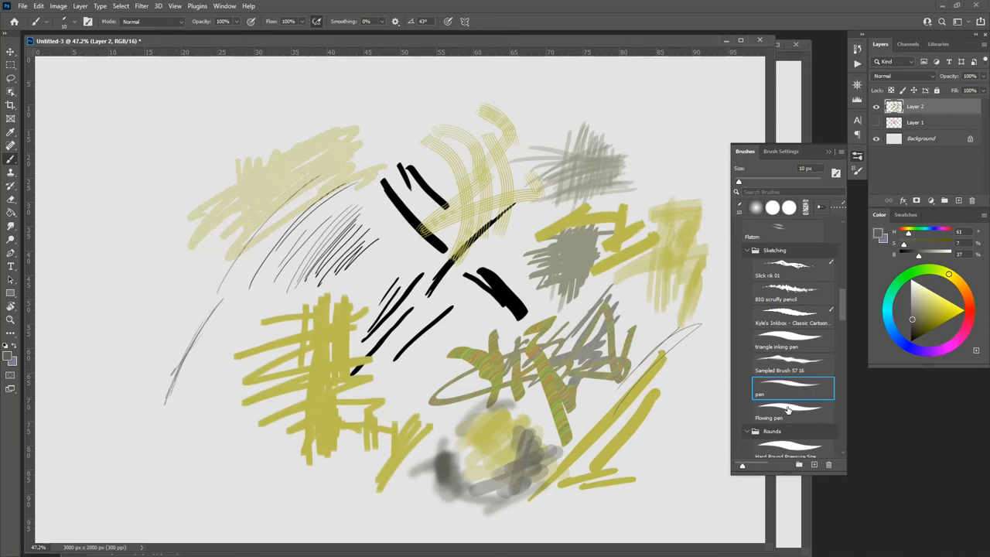
left_click(791, 342)
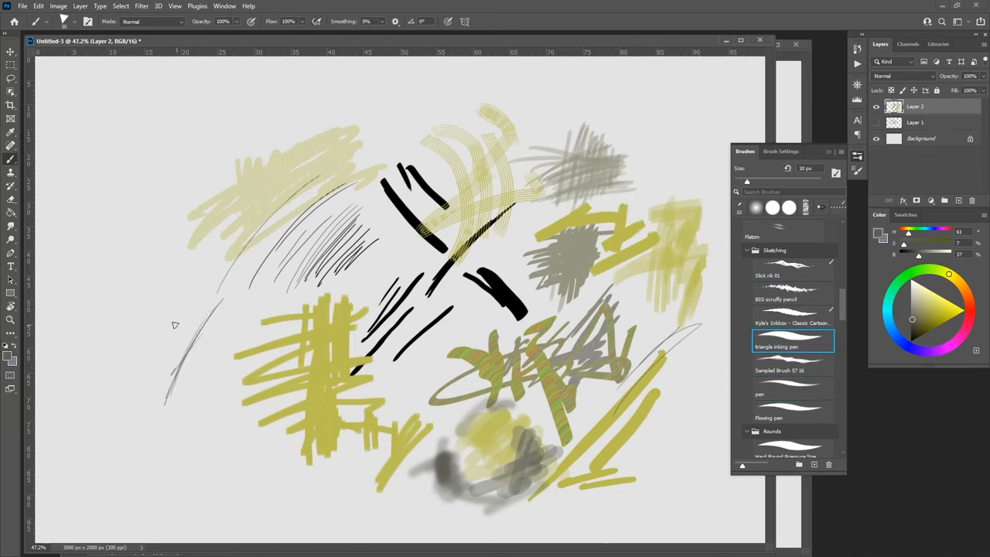
left_click_drag(209, 255, 167, 364)
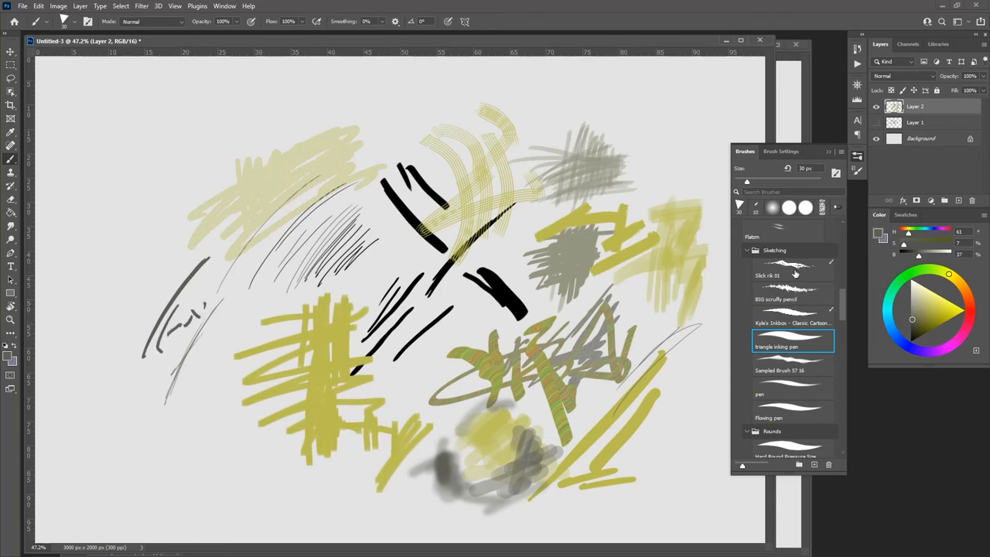
left_click(793, 271)
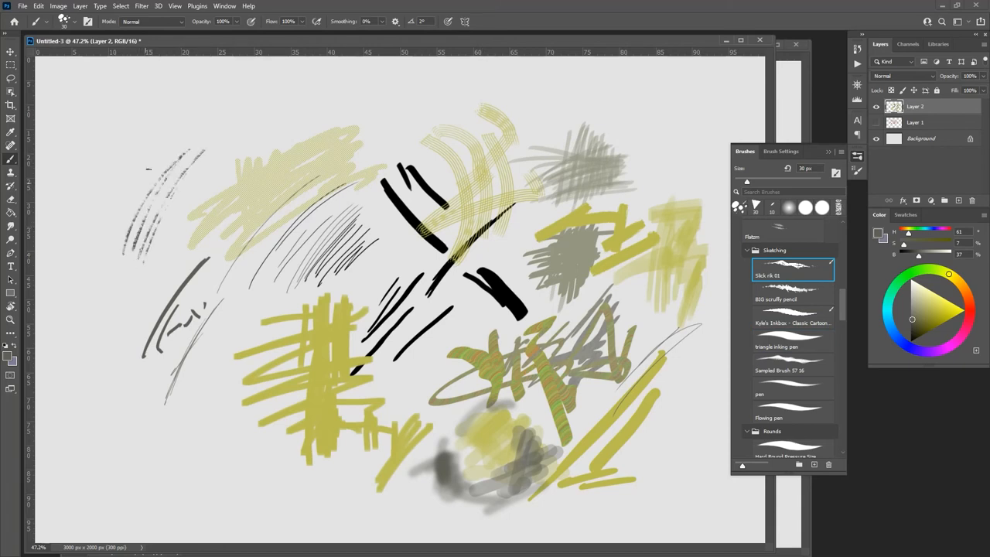
left_click_drag(186, 124, 105, 325)
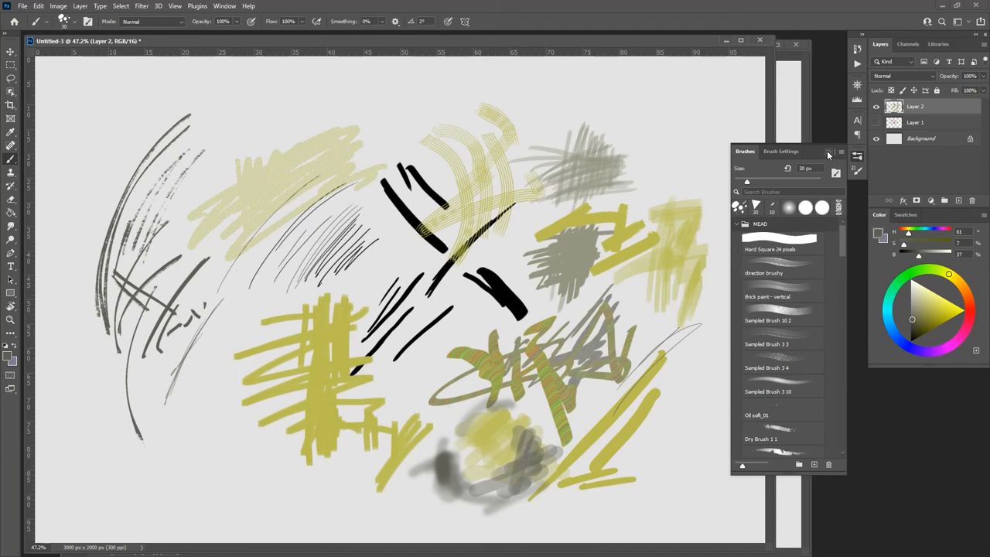
Step: Close the Brushes panel and give the eraser the stamp - destroyed texture brush tip
left_click(829, 151)
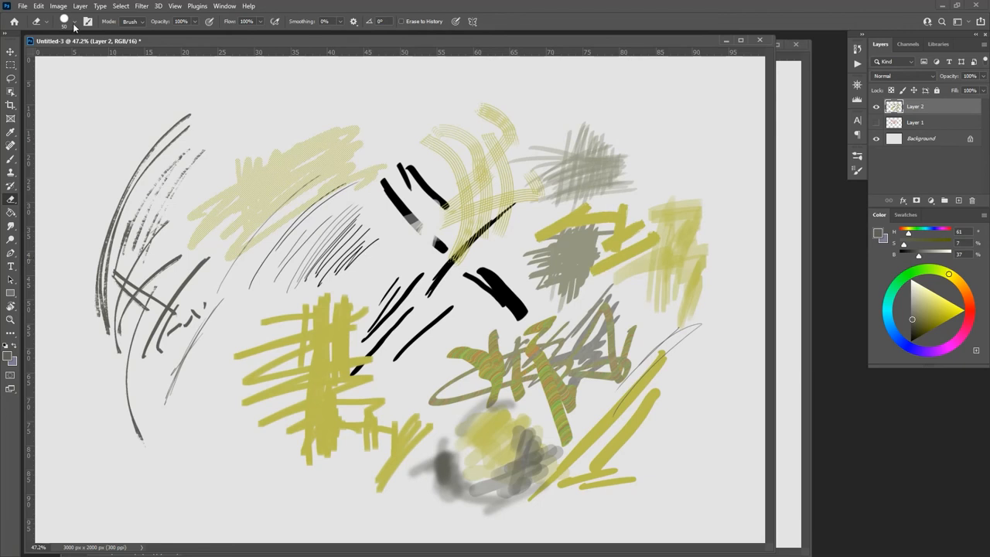
left_click(73, 22)
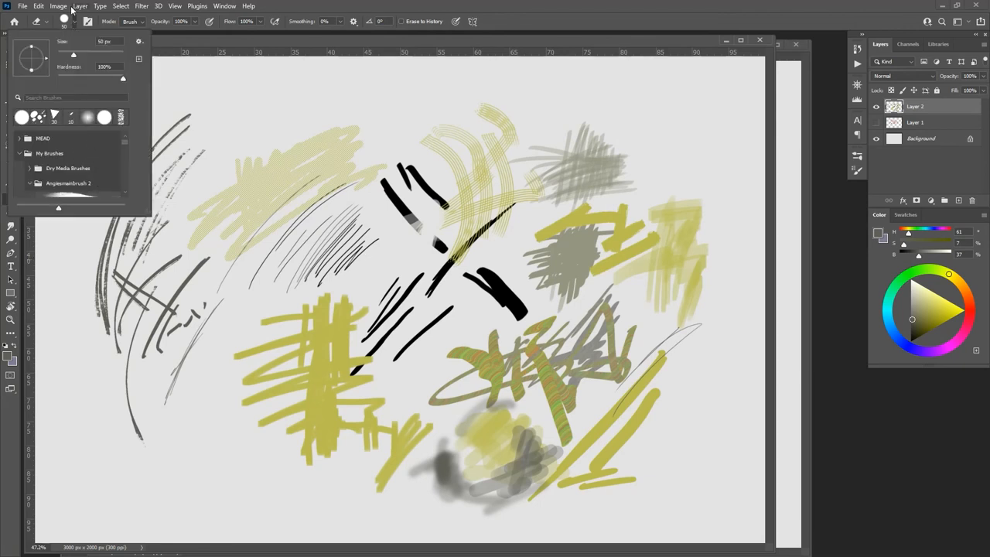
mouse_move(127, 145)
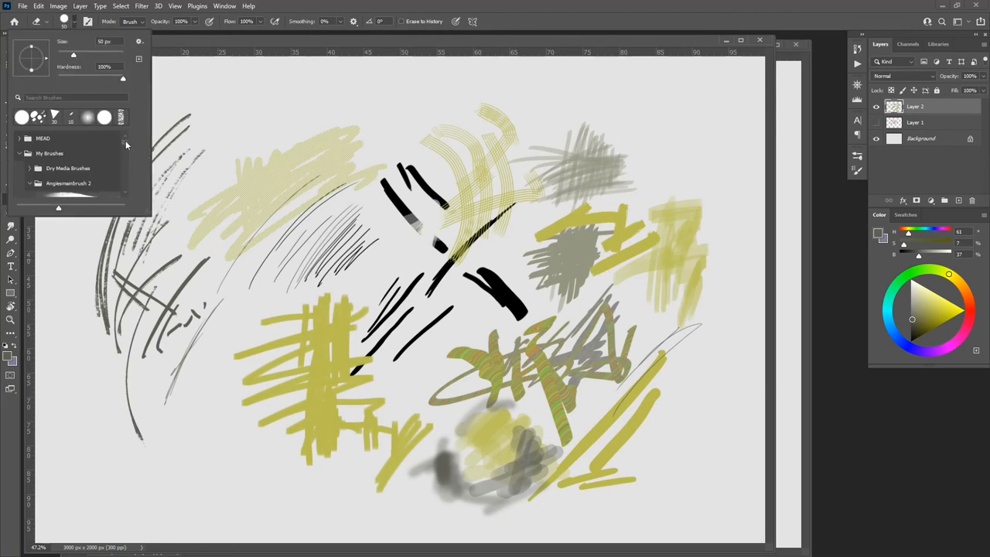
scroll("down", 3)
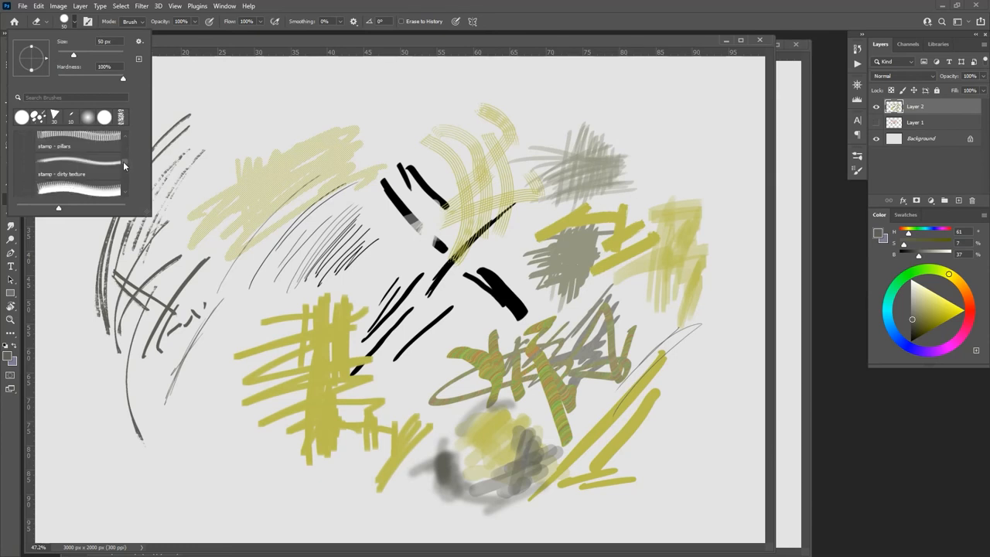
left_click(78, 190)
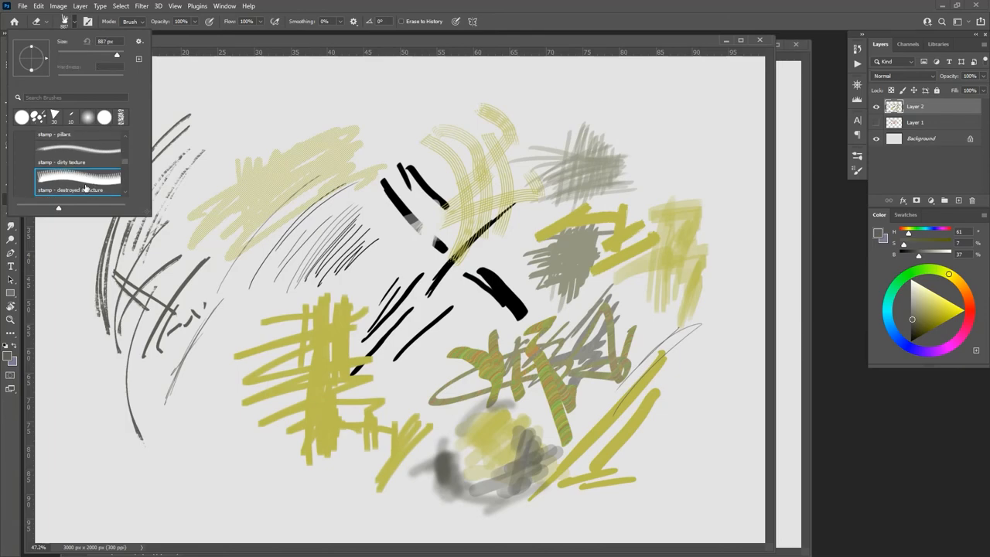